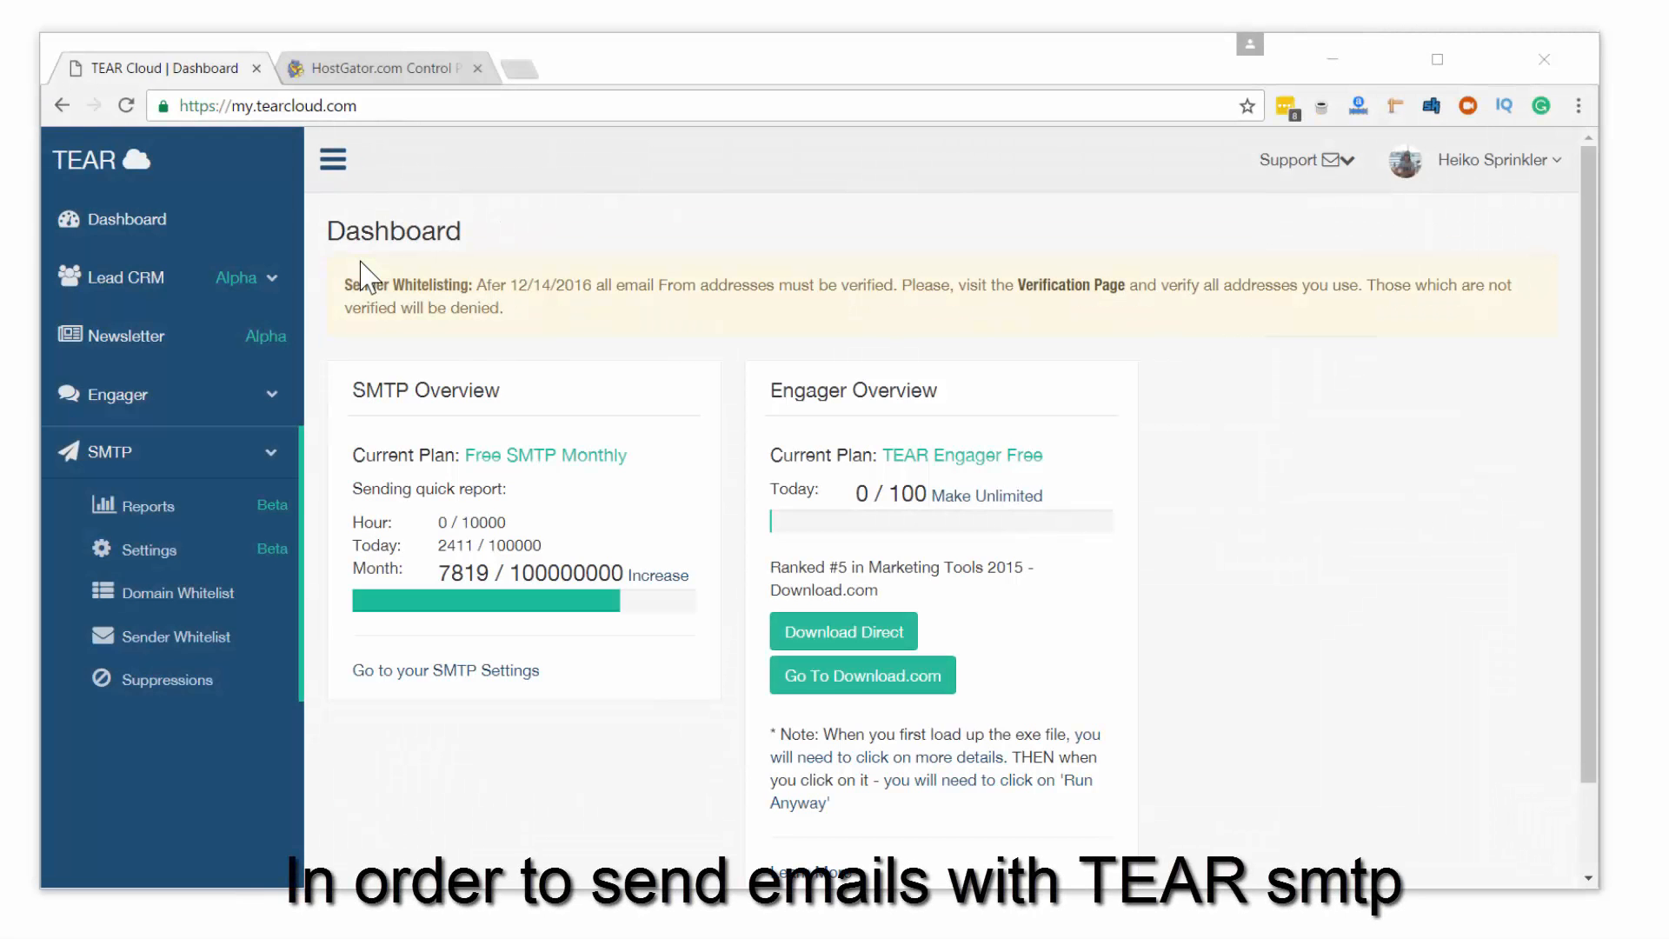
{"action": "mouse_move", "coordinate": [368, 245]}
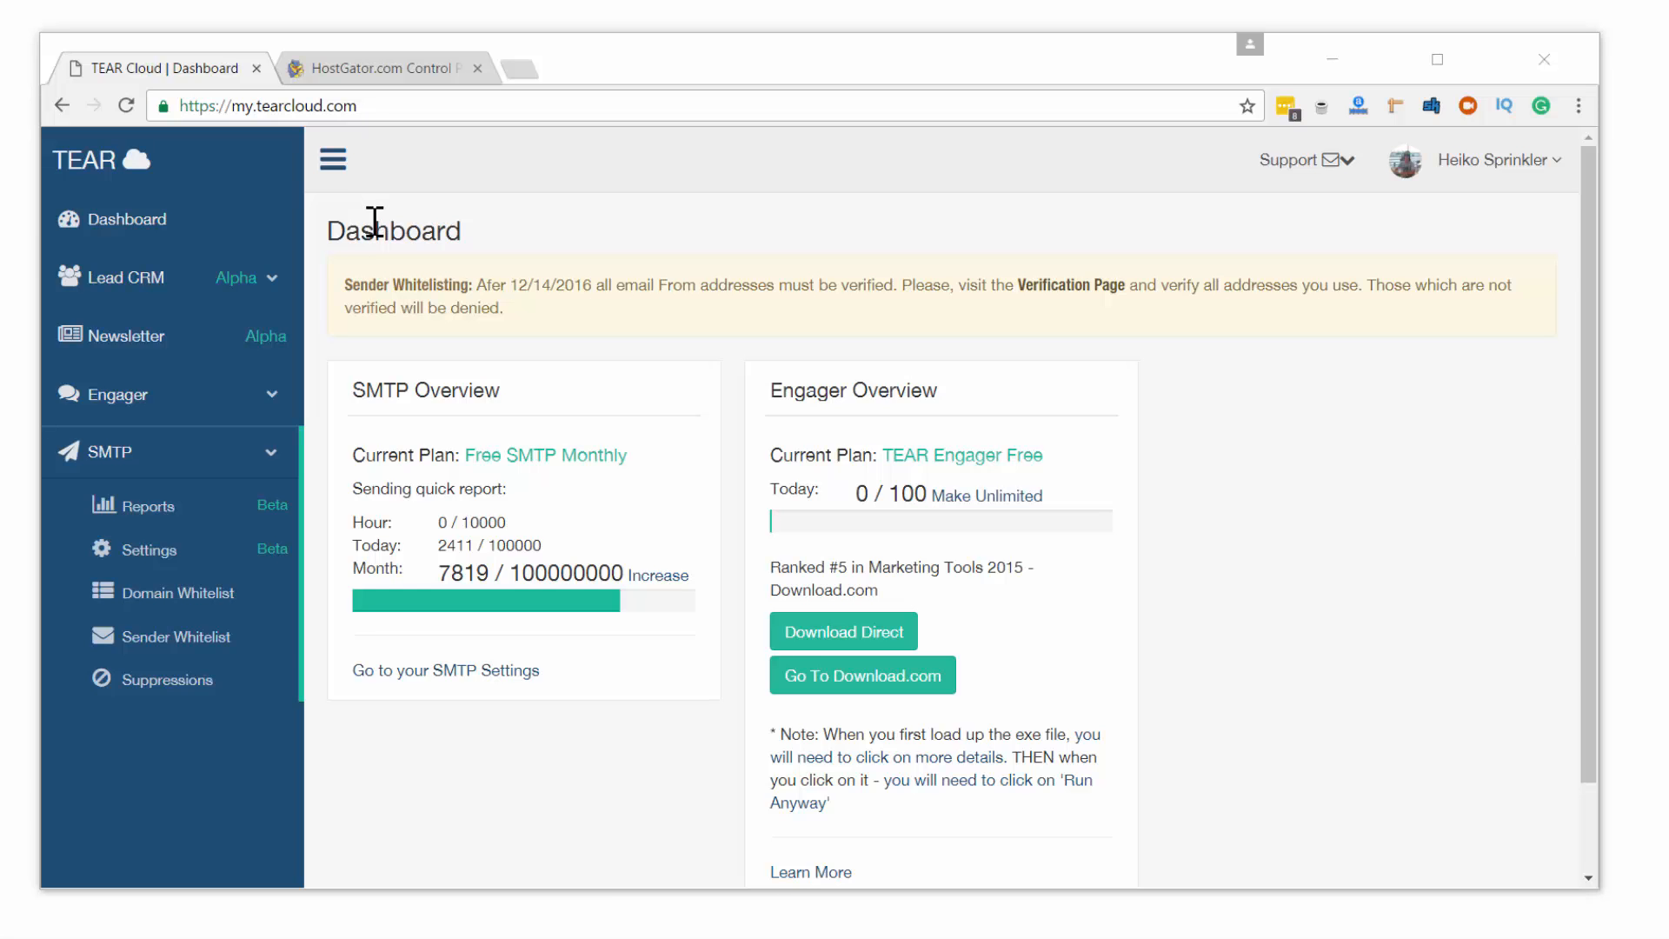
{"action": "left_click", "coordinate": [177, 636]}
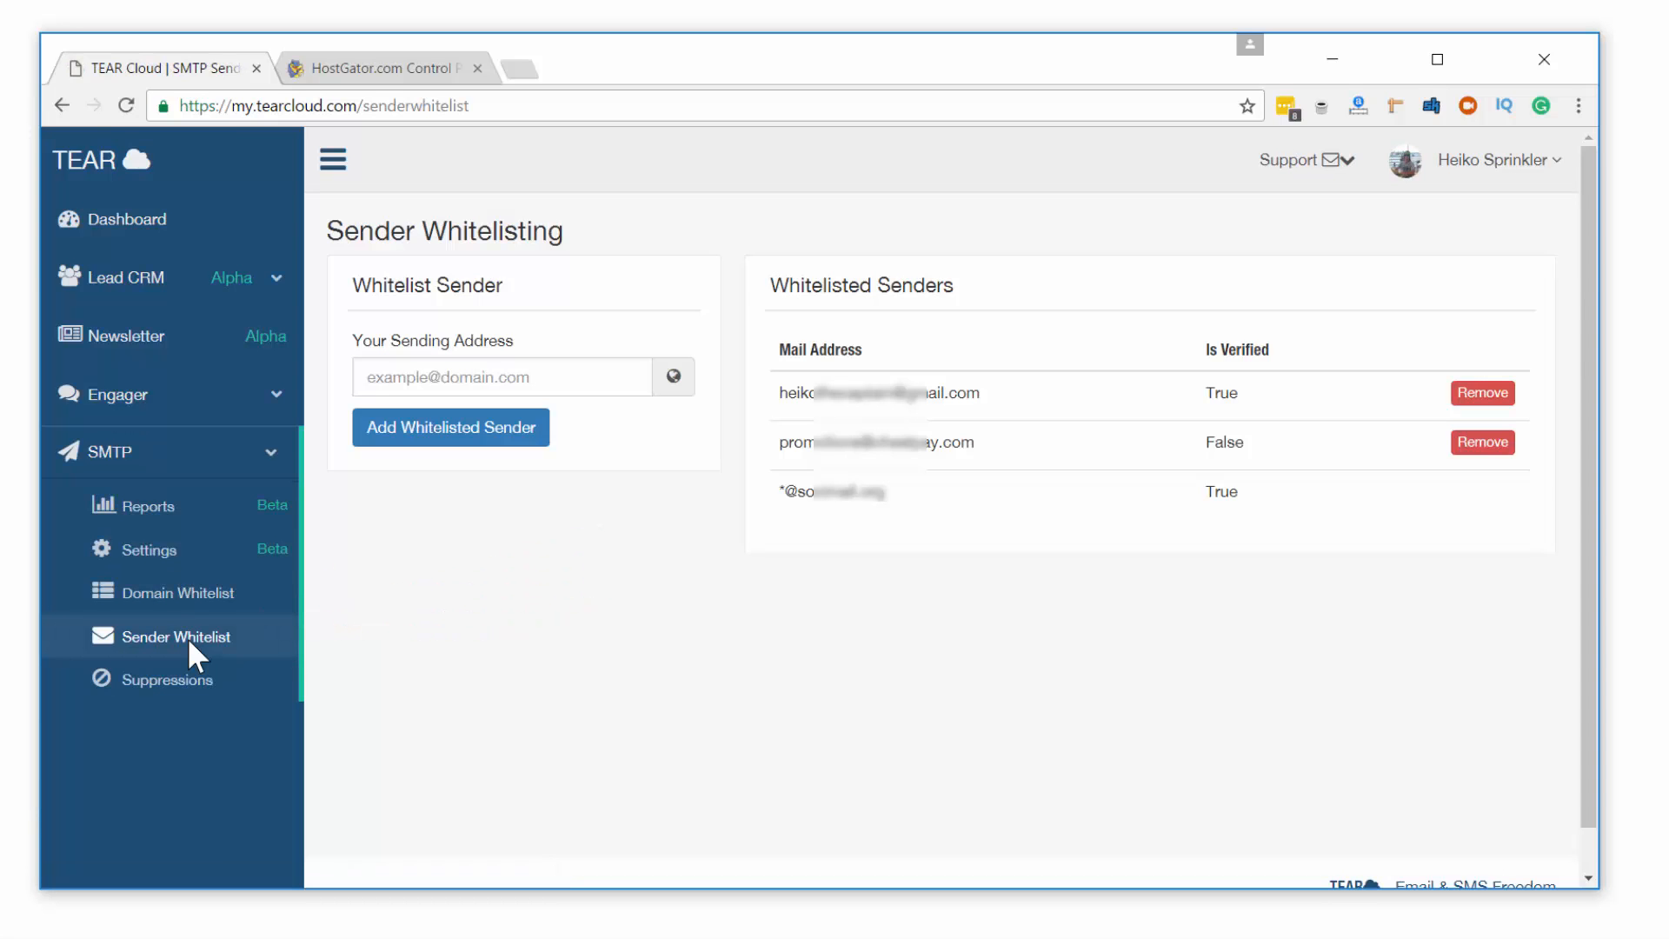
{"action": "mouse_move", "coordinate": [542, 307]}
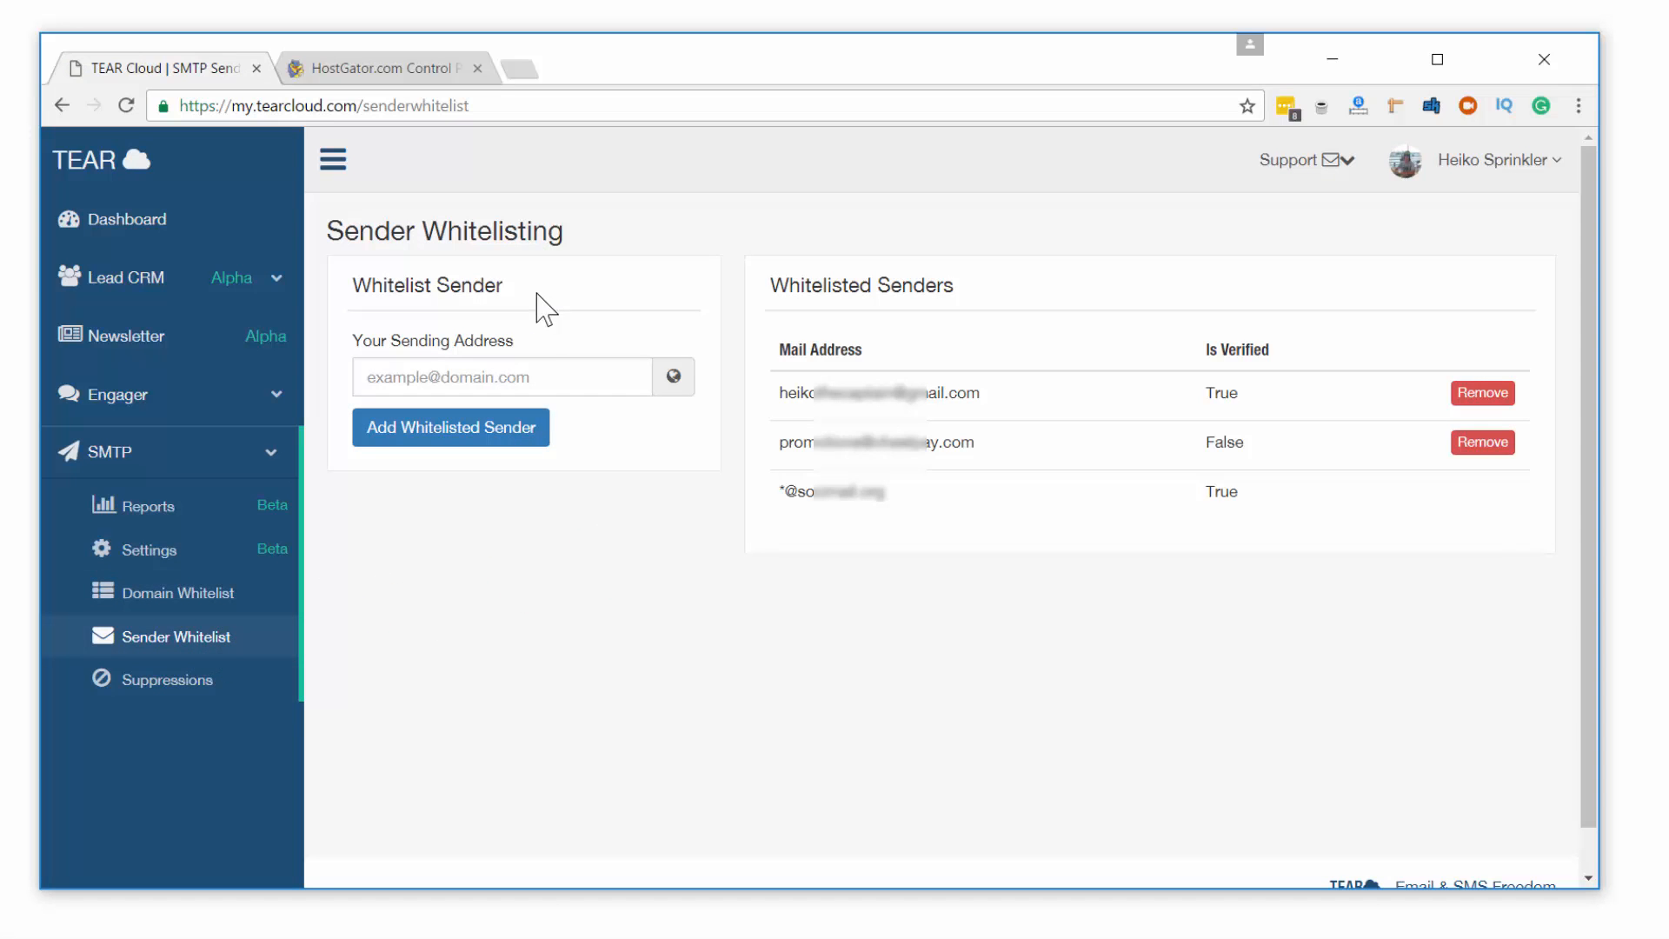
{"action": "left_click", "coordinate": [502, 377]}
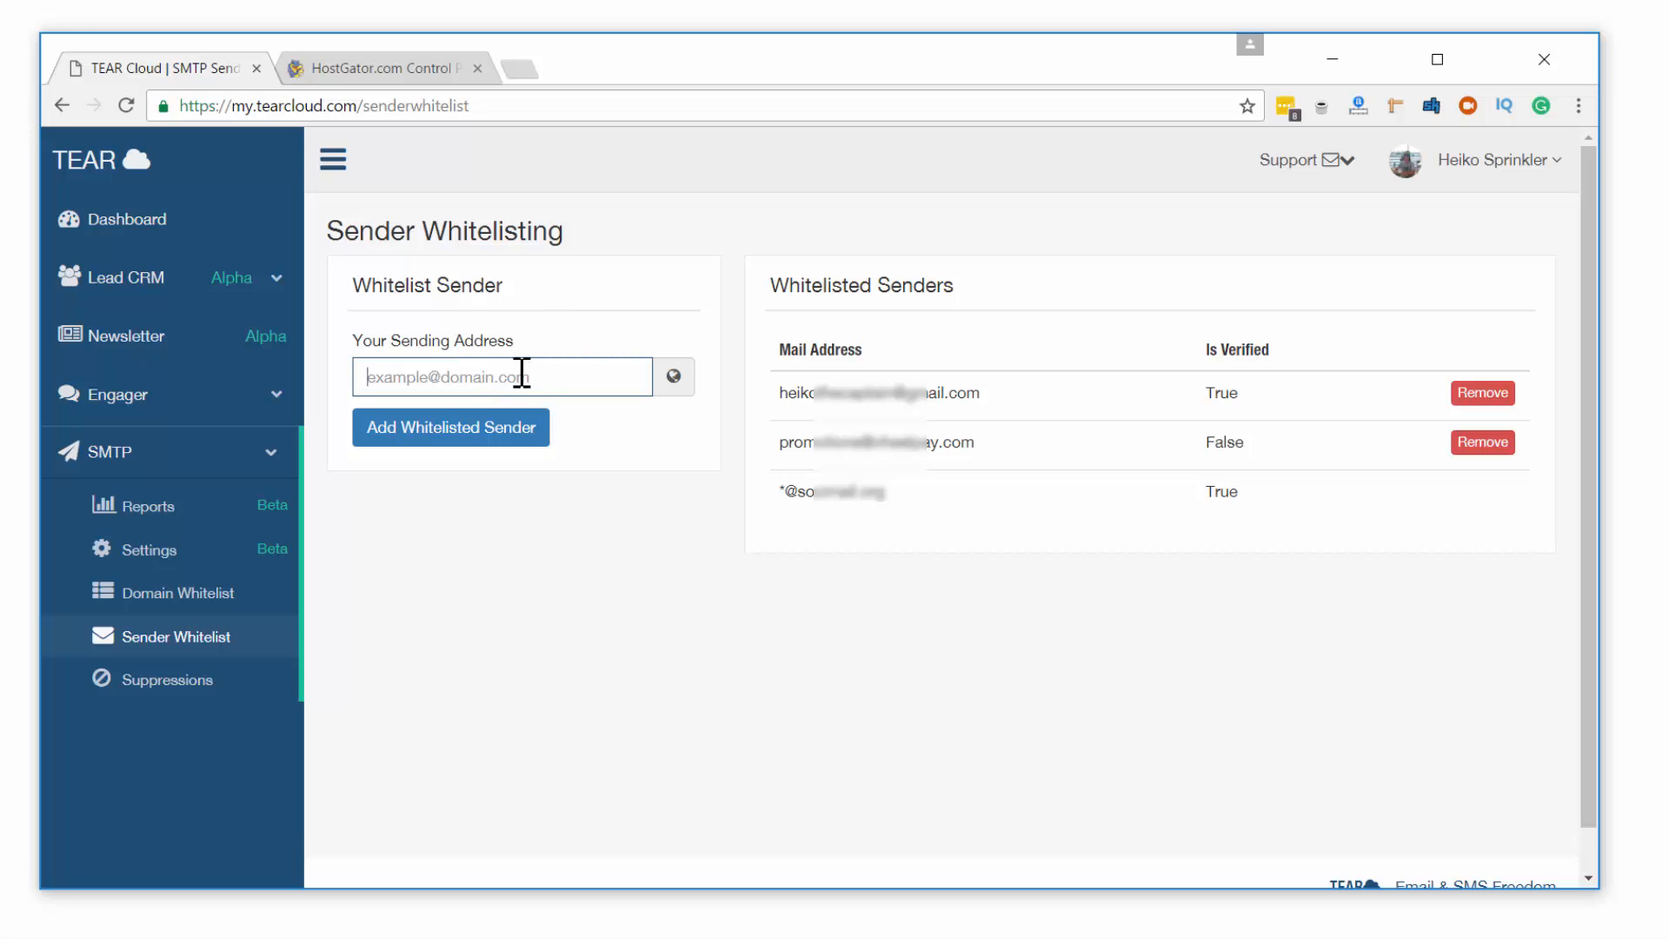
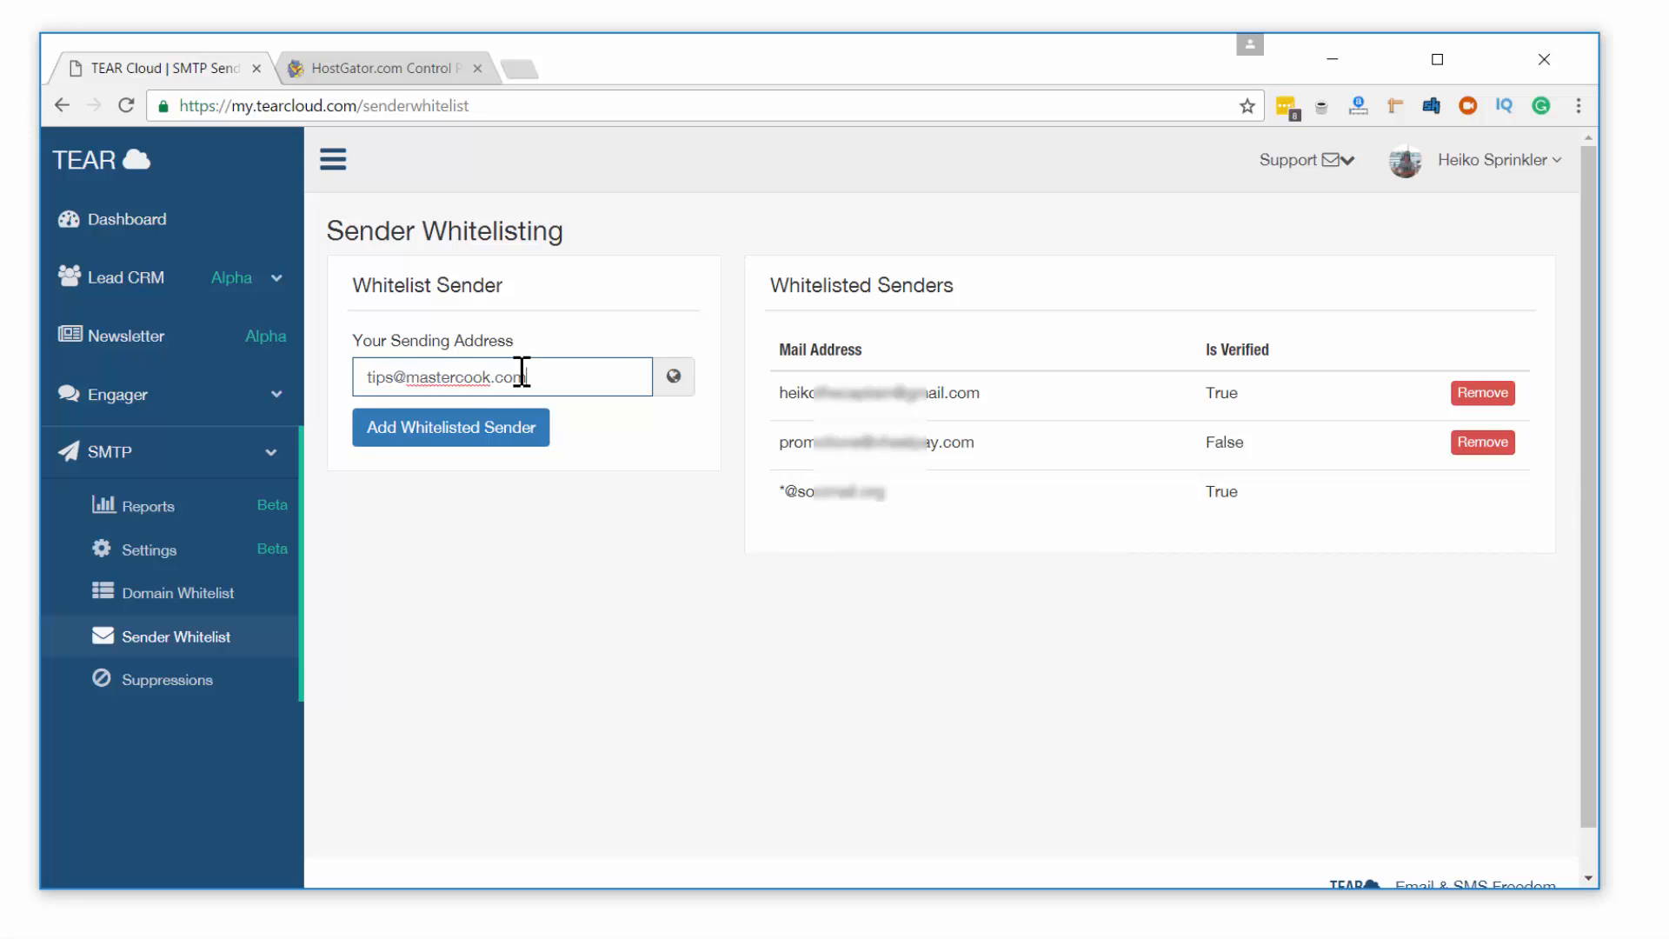
{"action": "mouse_move", "coordinate": [409, 455]}
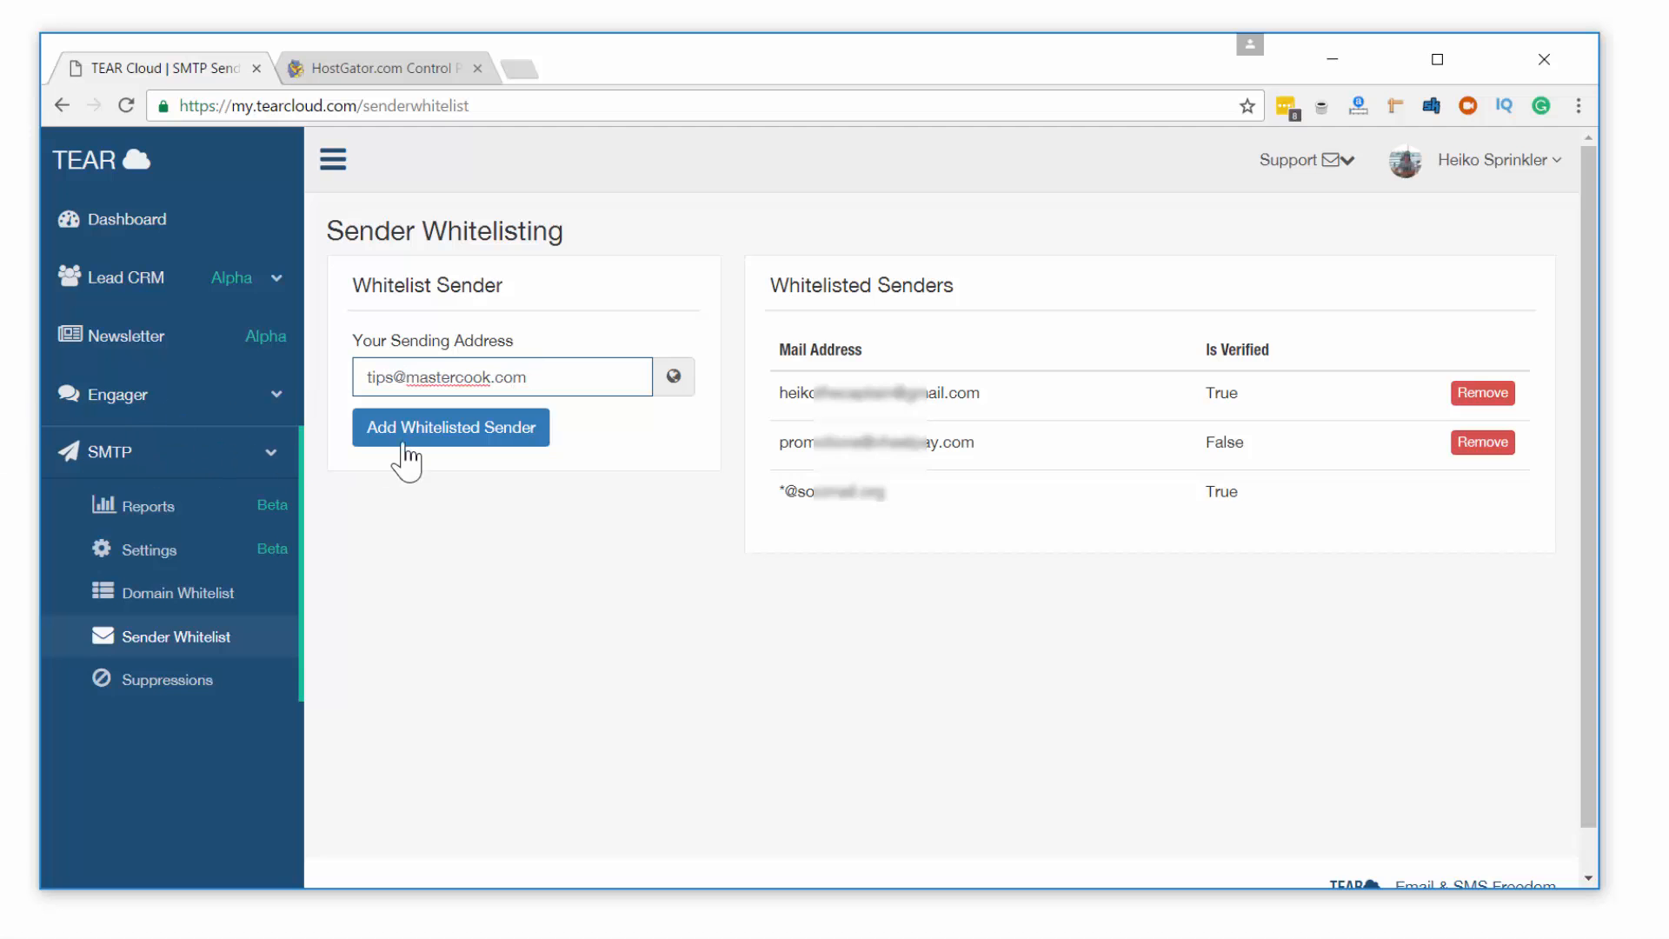
{"action": "left_click", "coordinate": [450, 426]}
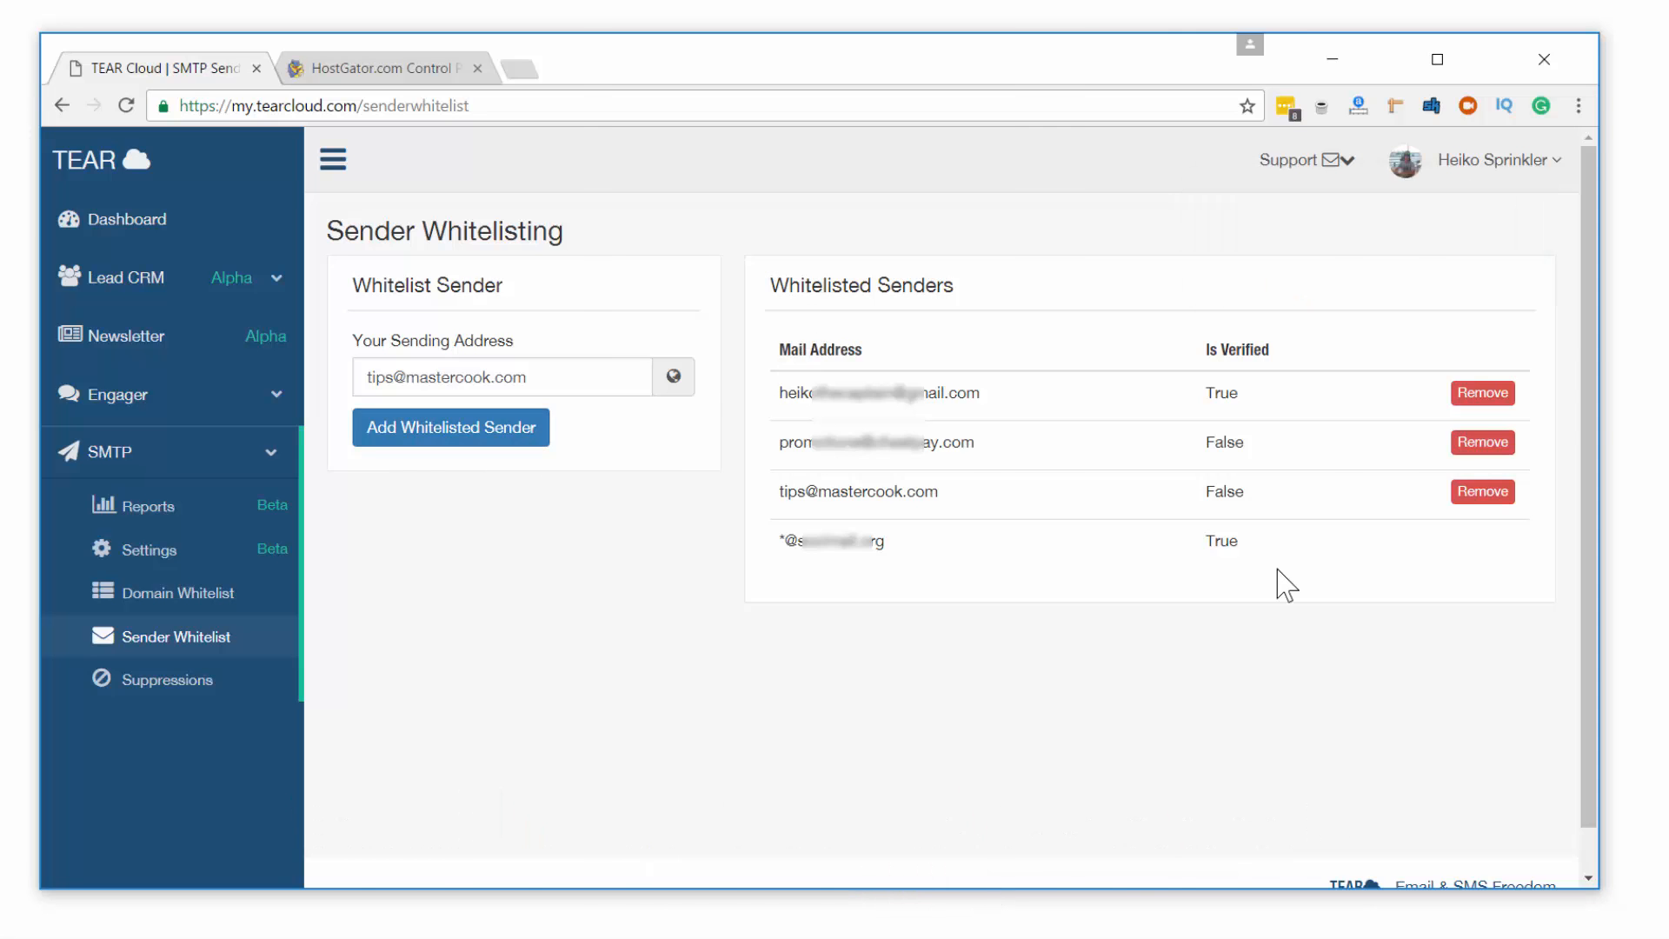
{"action": "mouse_move", "coordinate": [1277, 506]}
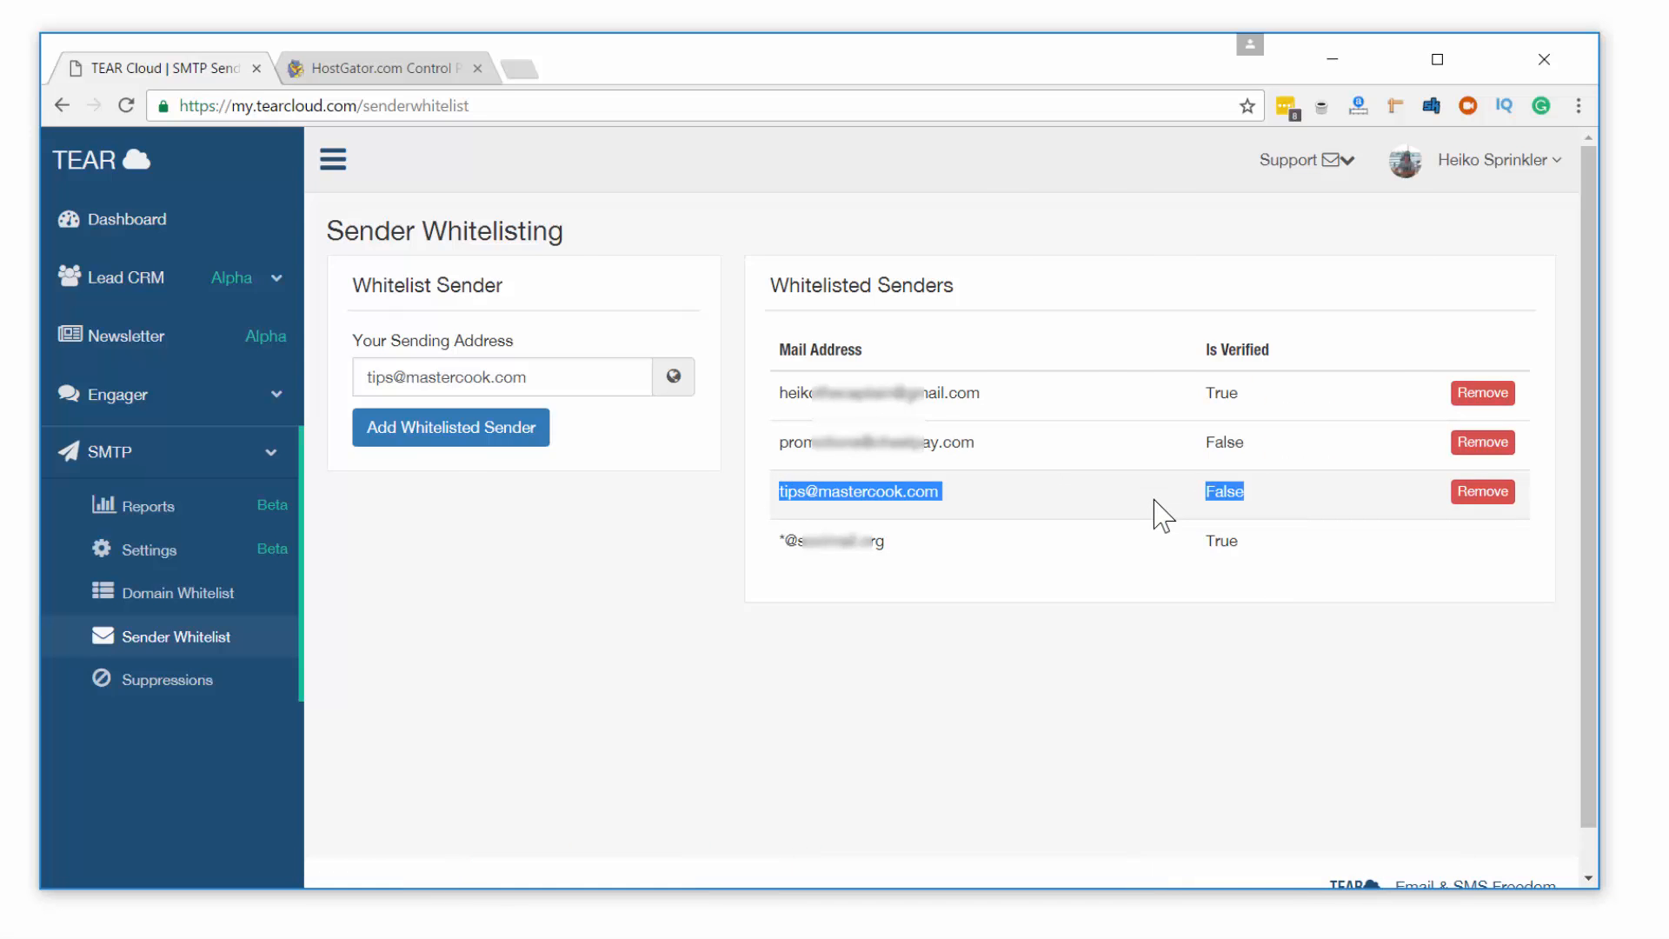
{"action": "mouse_move", "coordinate": [1161, 511]}
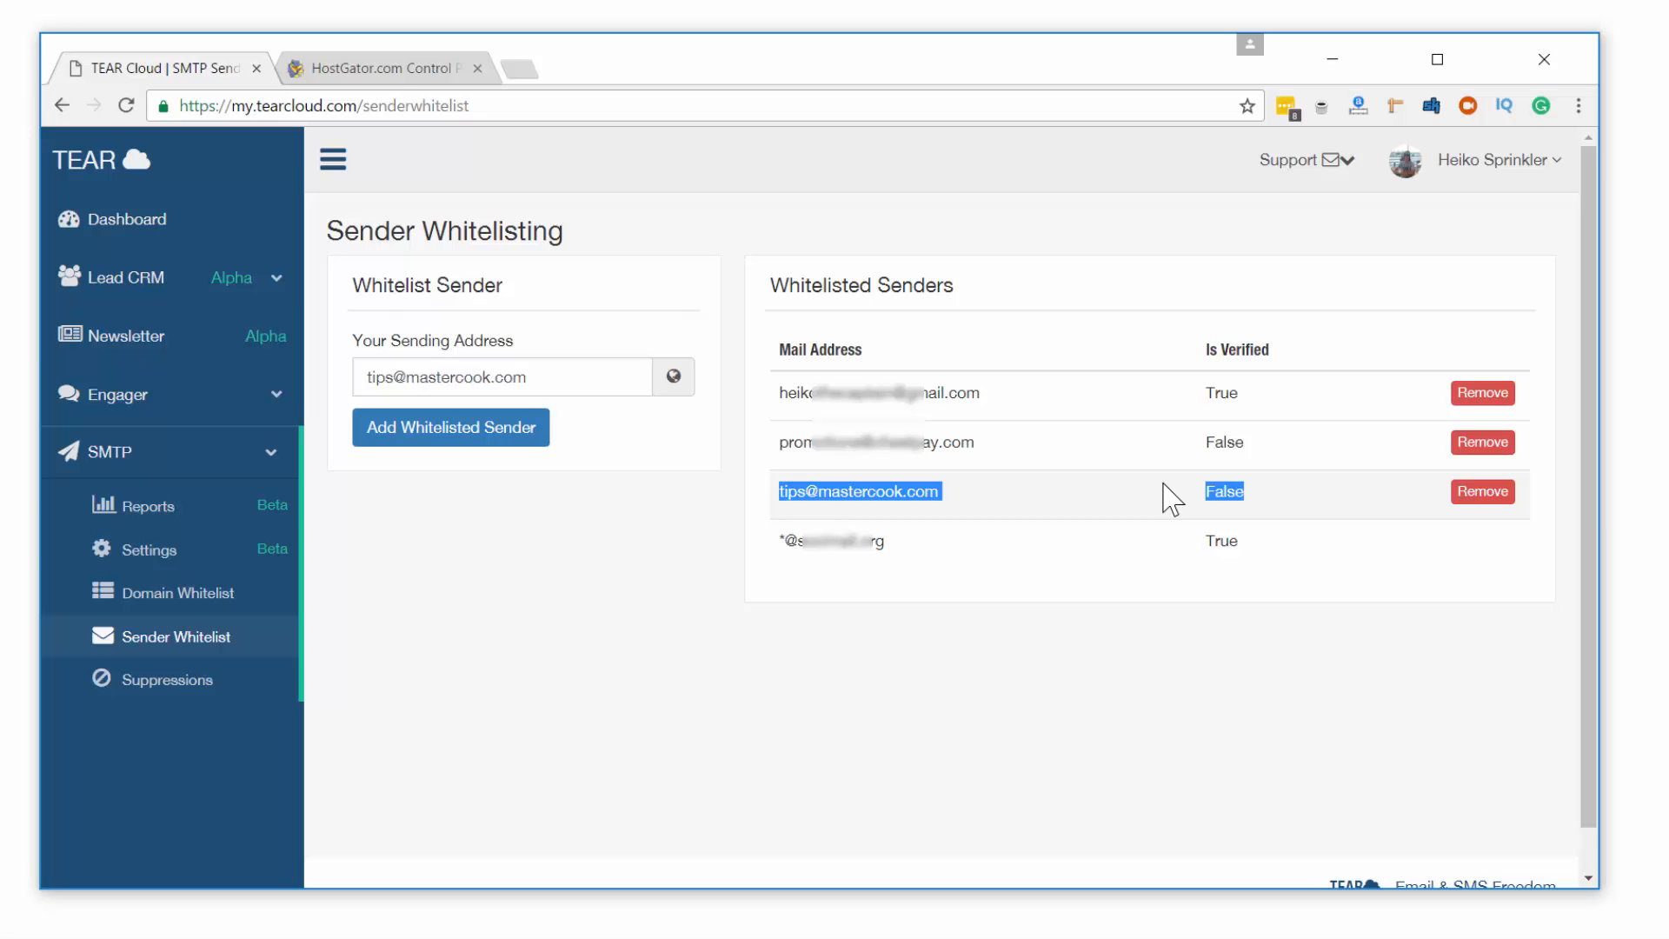
{"action": "mouse_move", "coordinate": [408, 539]}
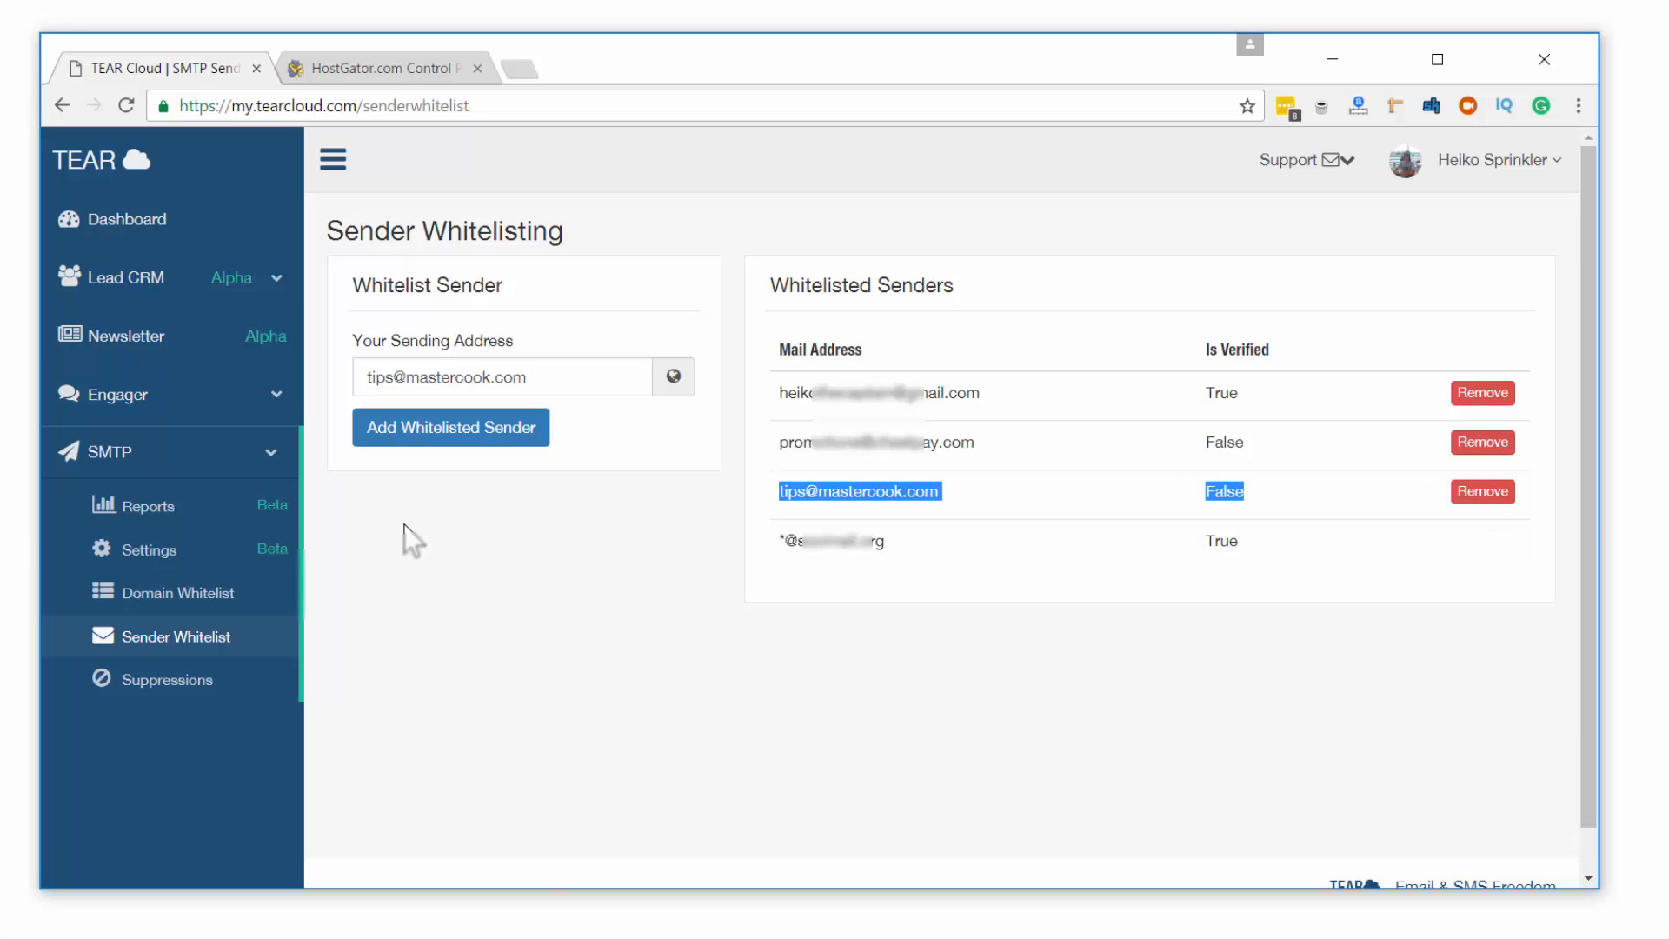
Add mastercook.com to the Domain Whitelist with Spoof with TEARsmtp kept.
{"action": "left_click", "coordinate": [176, 592]}
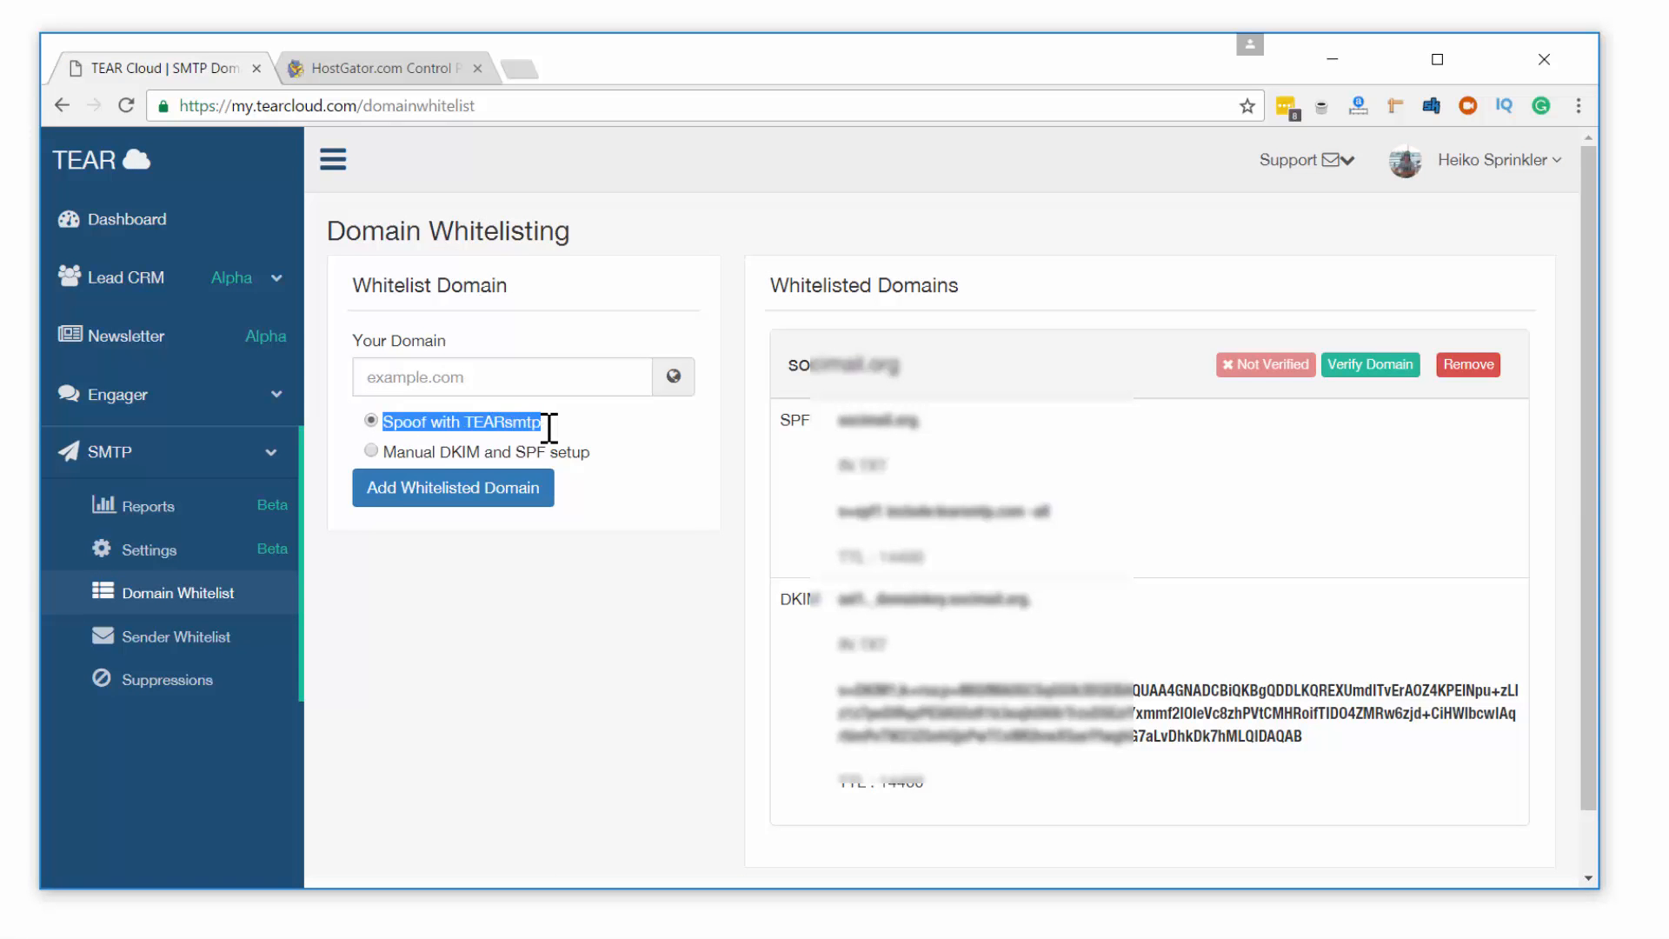
{"action": "left_click", "coordinate": [502, 376]}
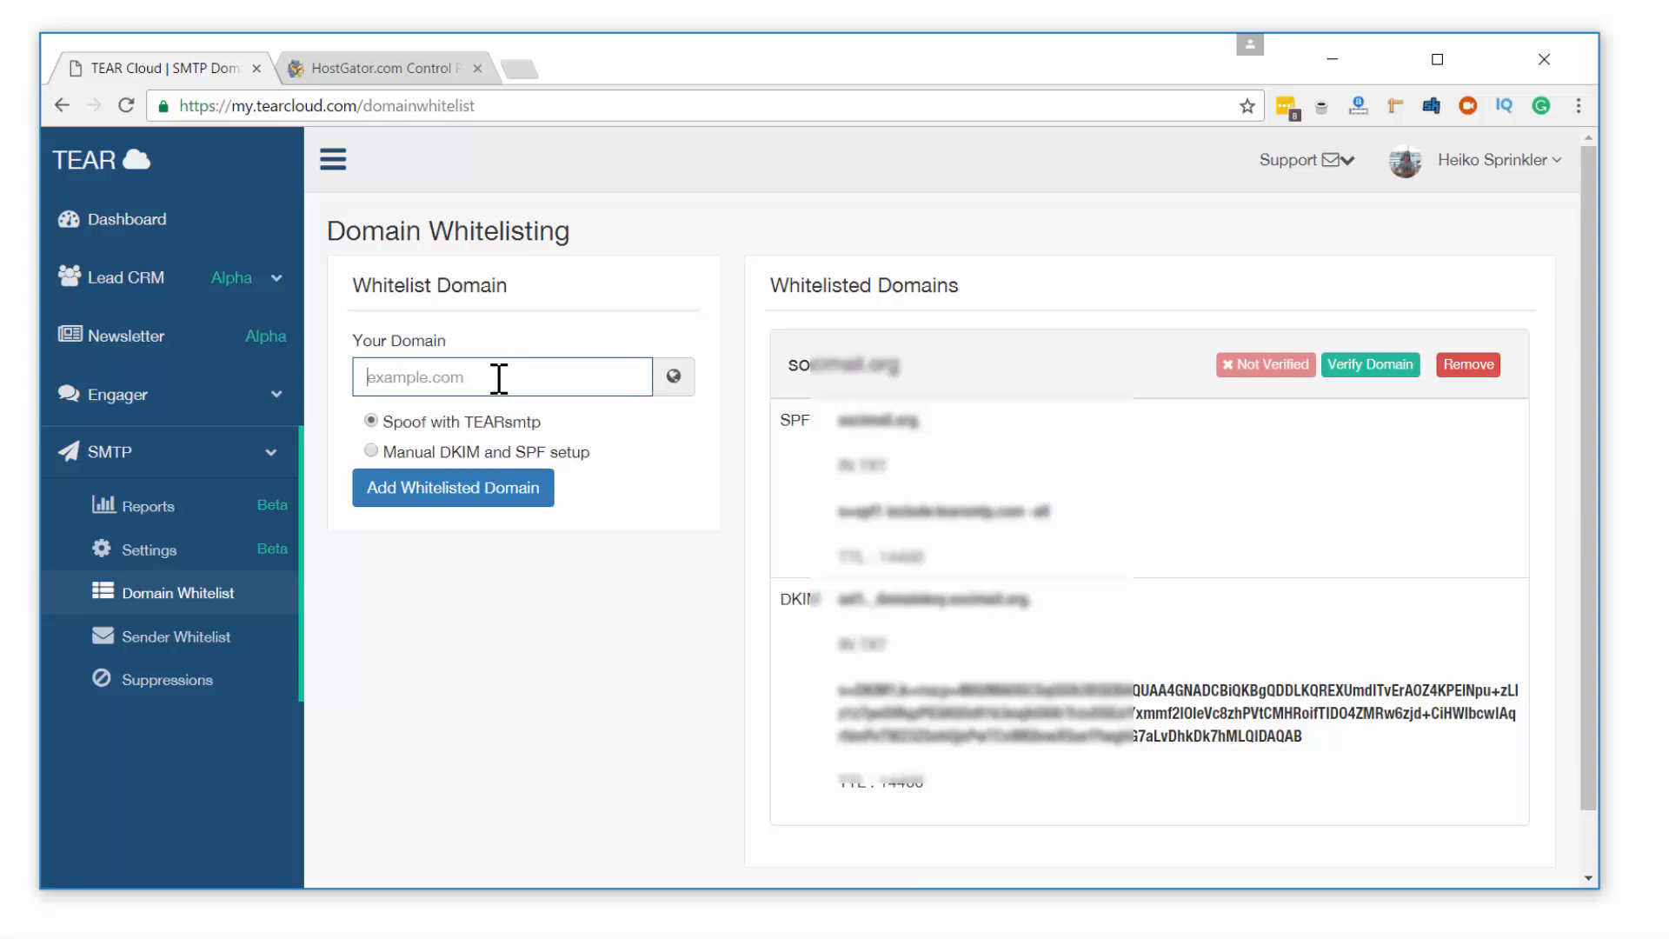
{"action": "type", "text": "mastercoo"}
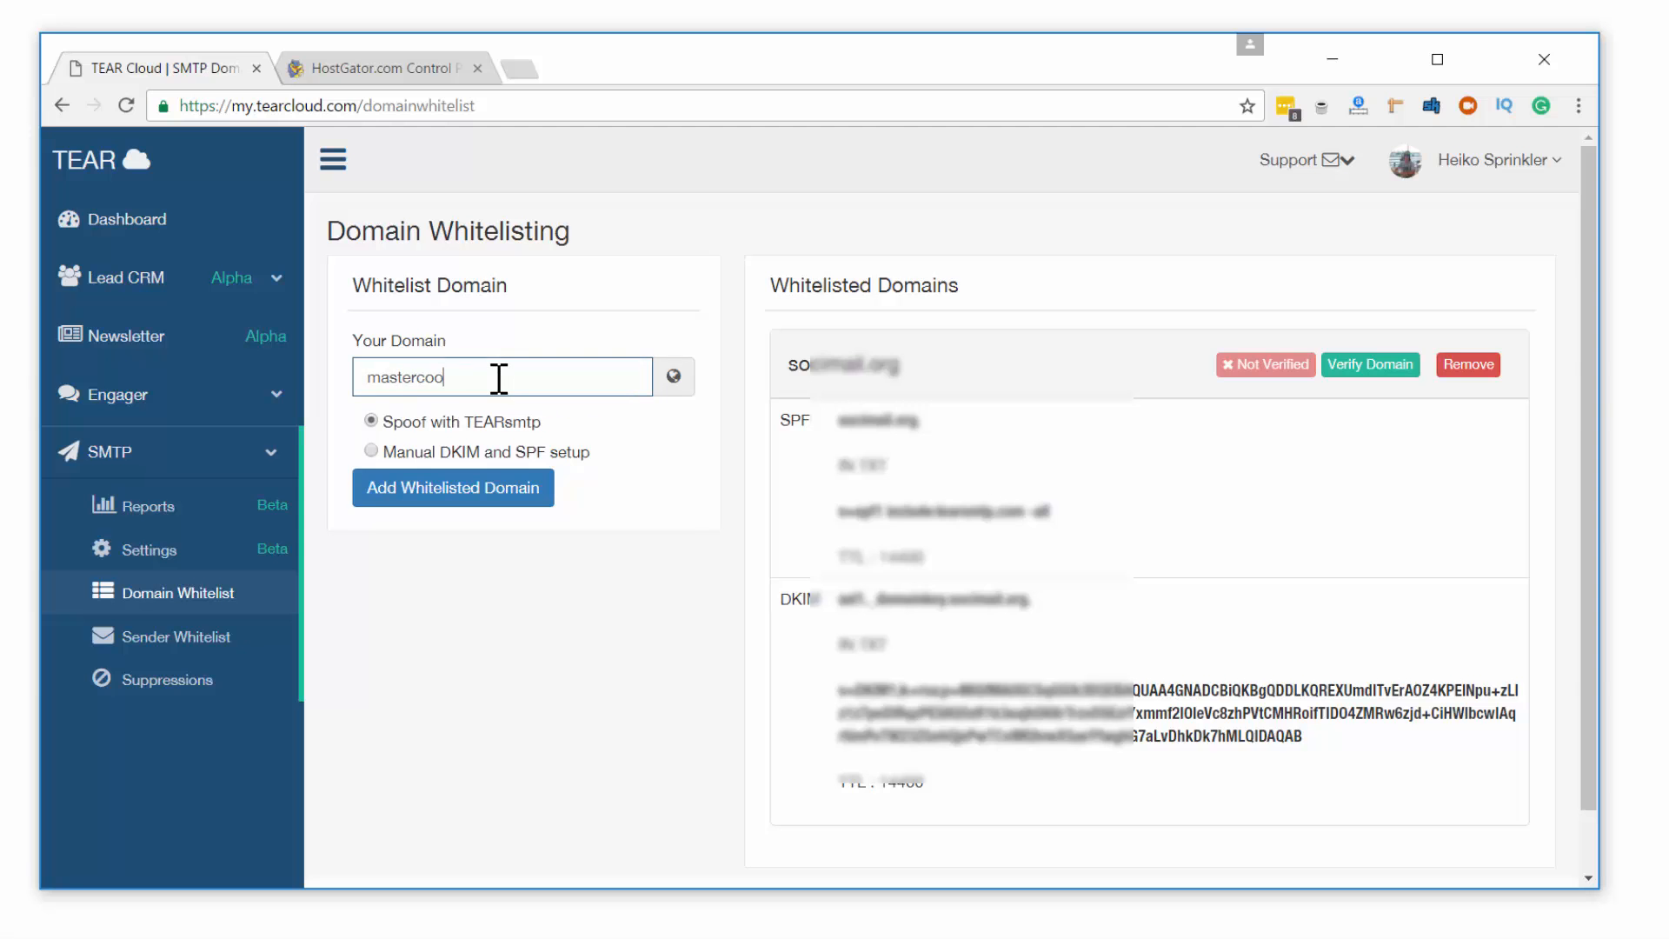
{"action": "type", "text": "k.com"}
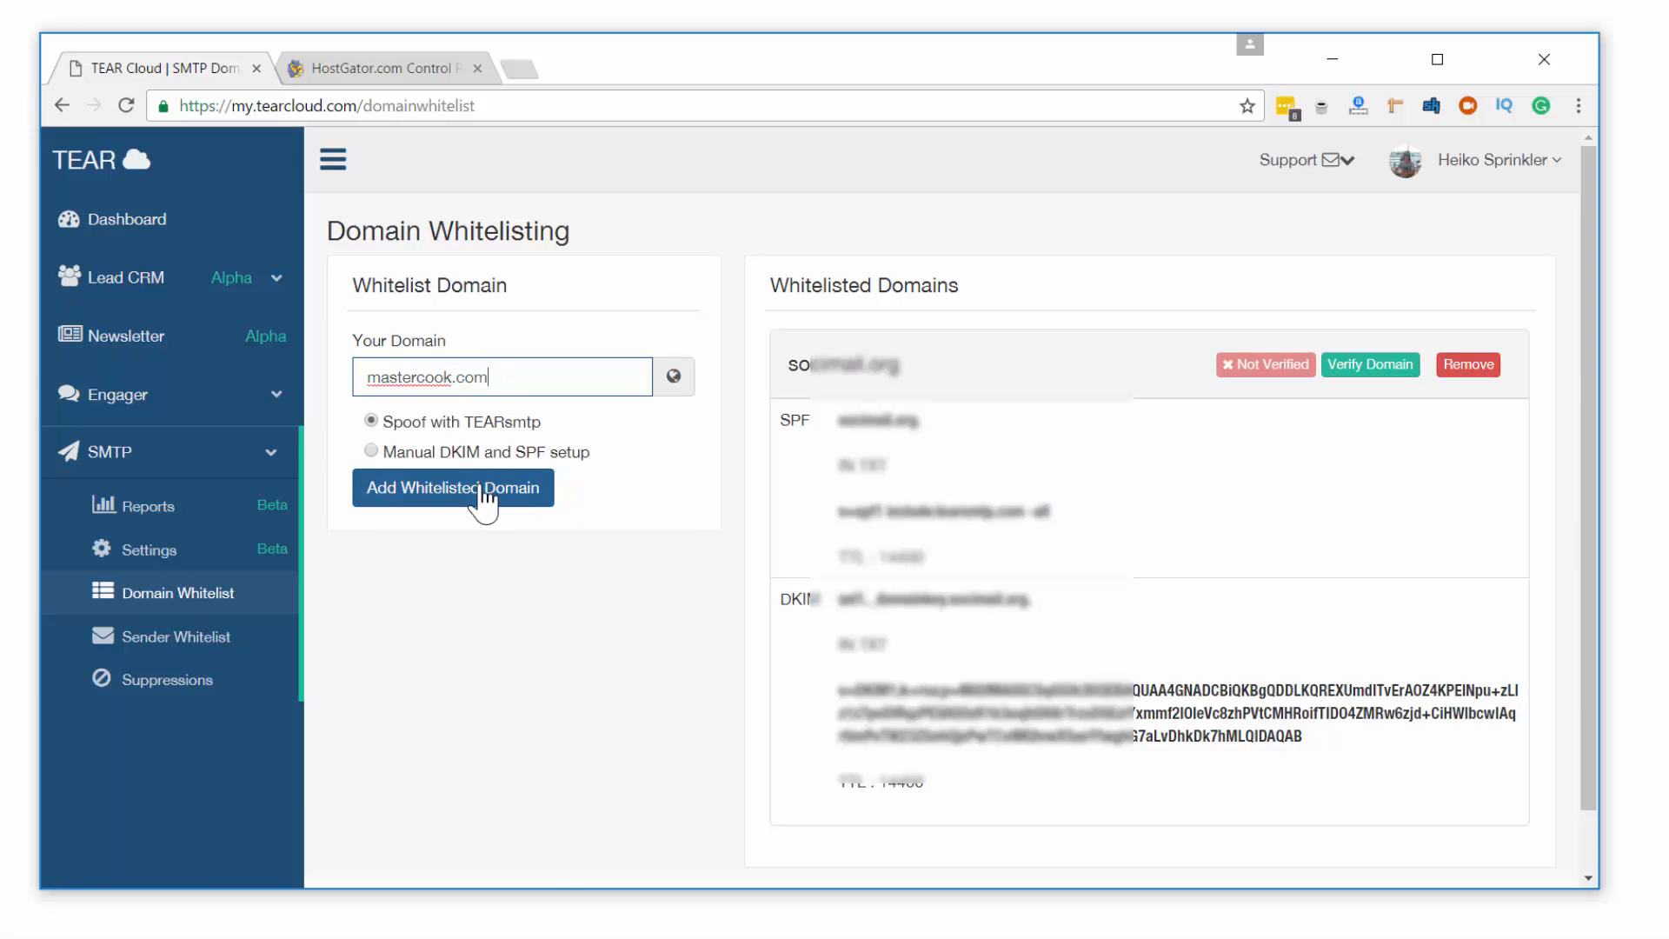
{"action": "left_click", "coordinate": [453, 488]}
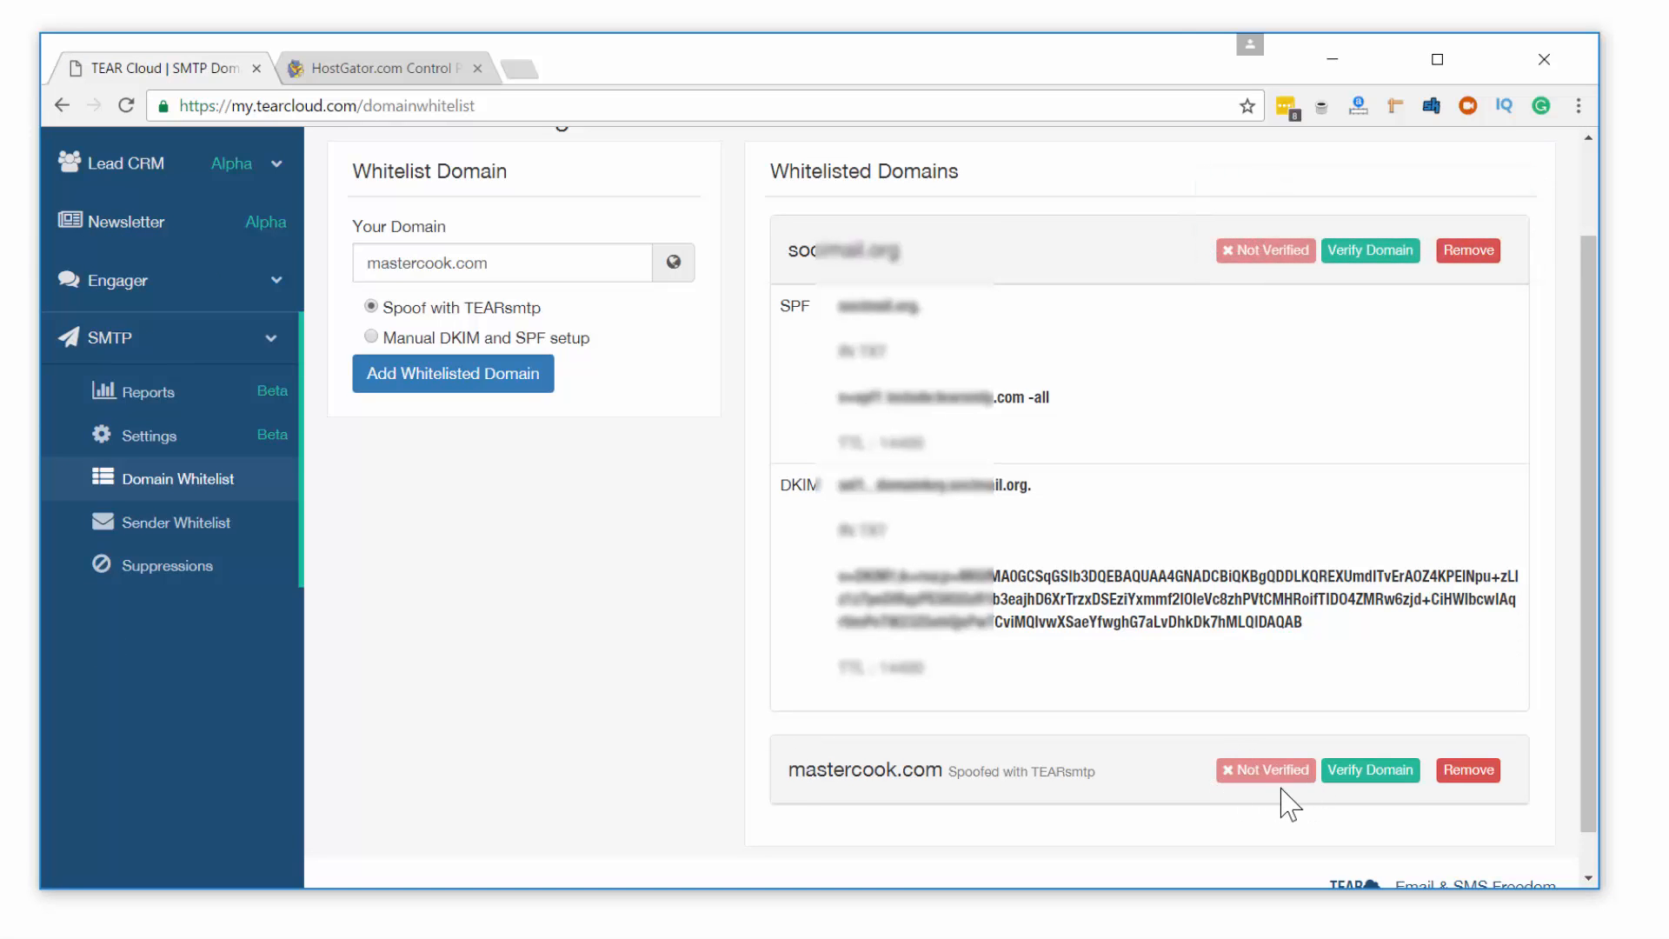
{"action": "mouse_move", "coordinate": [1372, 769]}
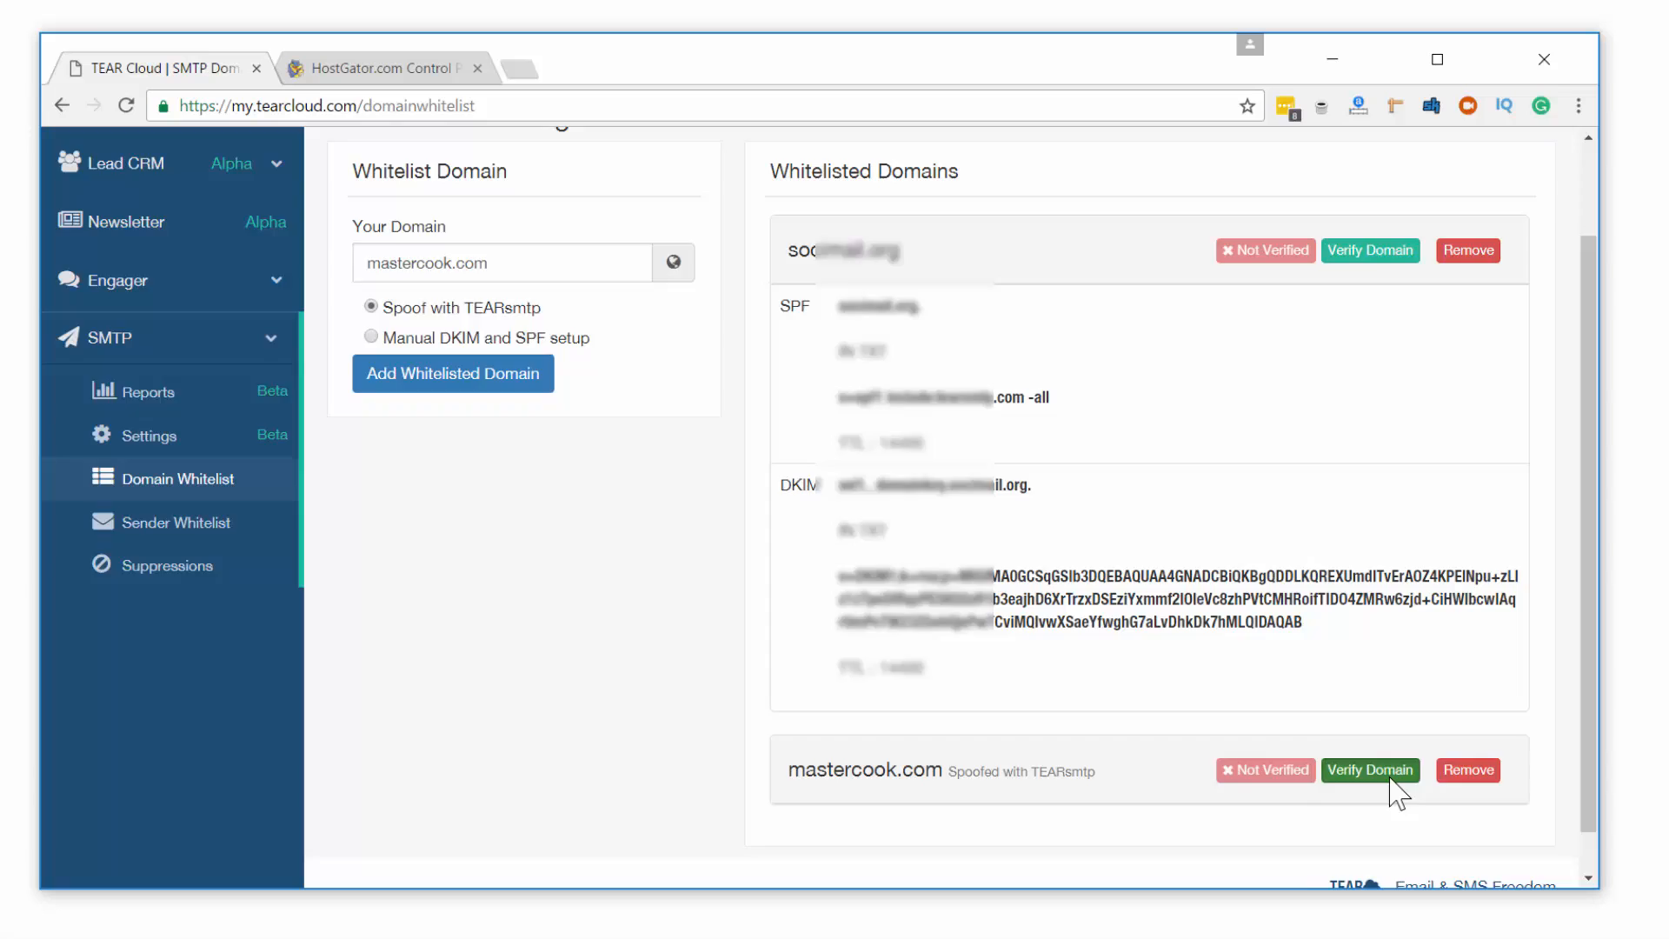
Download tearValidation.txt for mastercook.com and switch to the HostGator Control Panel.
{"action": "left_click", "coordinate": [1370, 769]}
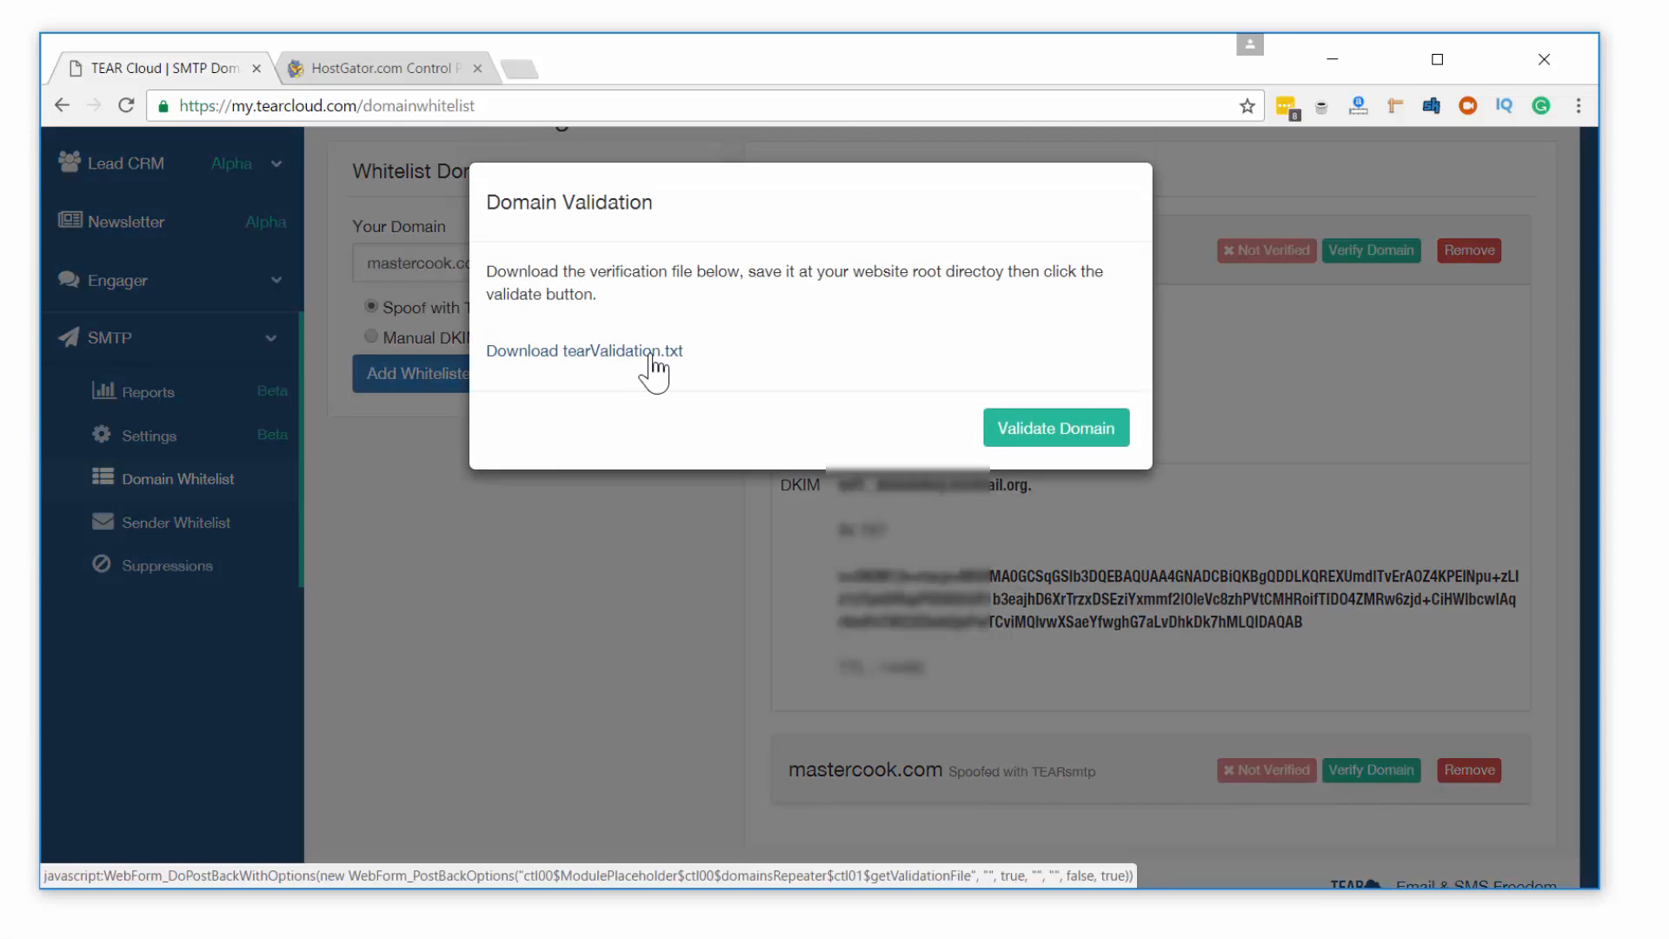
{"action": "left_click", "coordinate": [585, 351]}
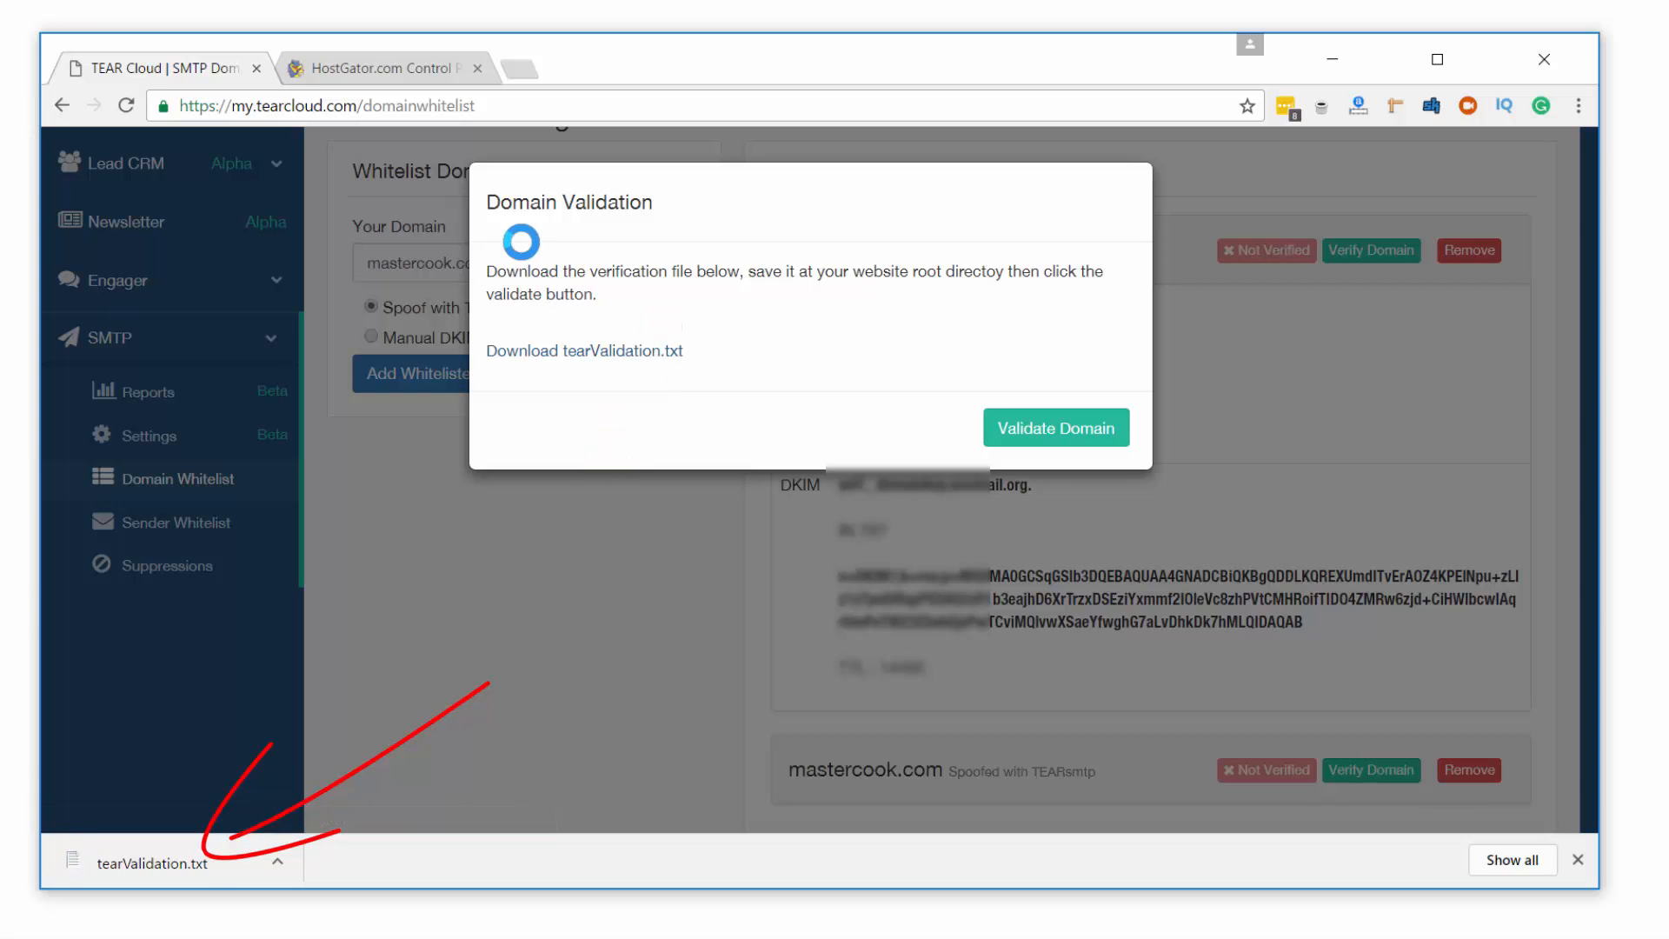
{"action": "left_click", "coordinate": [383, 67]}
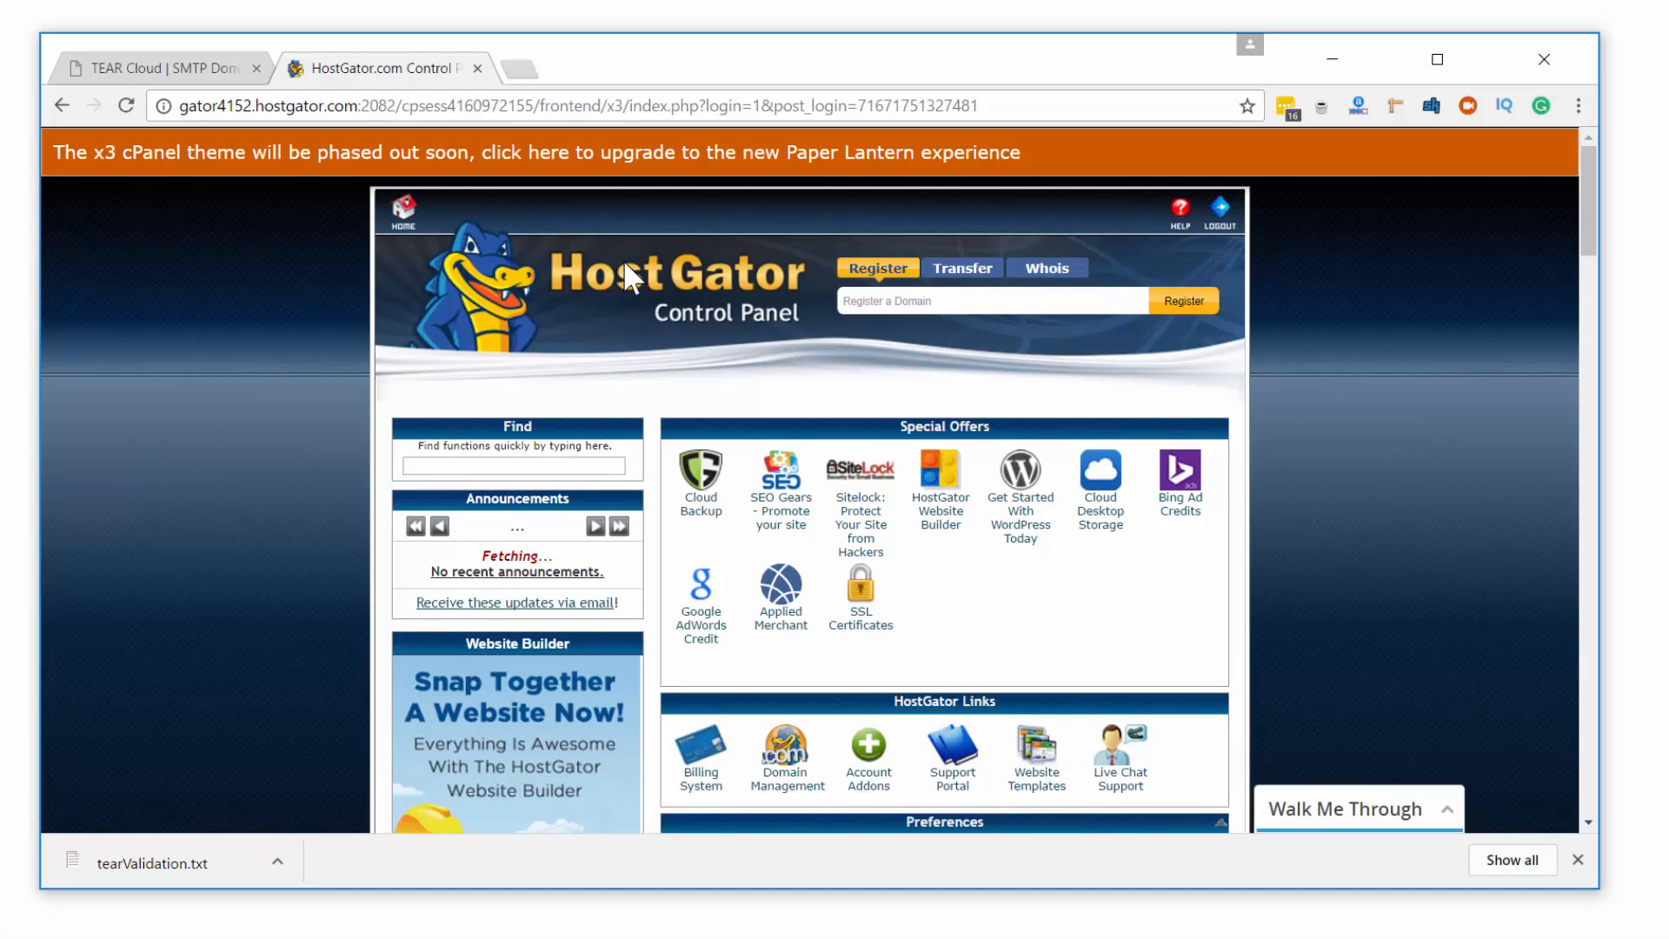
Launch cPanel File Manager on the chosen website's Document Root folder.
{"action": "scroll", "scroll_direction": "down", "scroll_amount": 3}
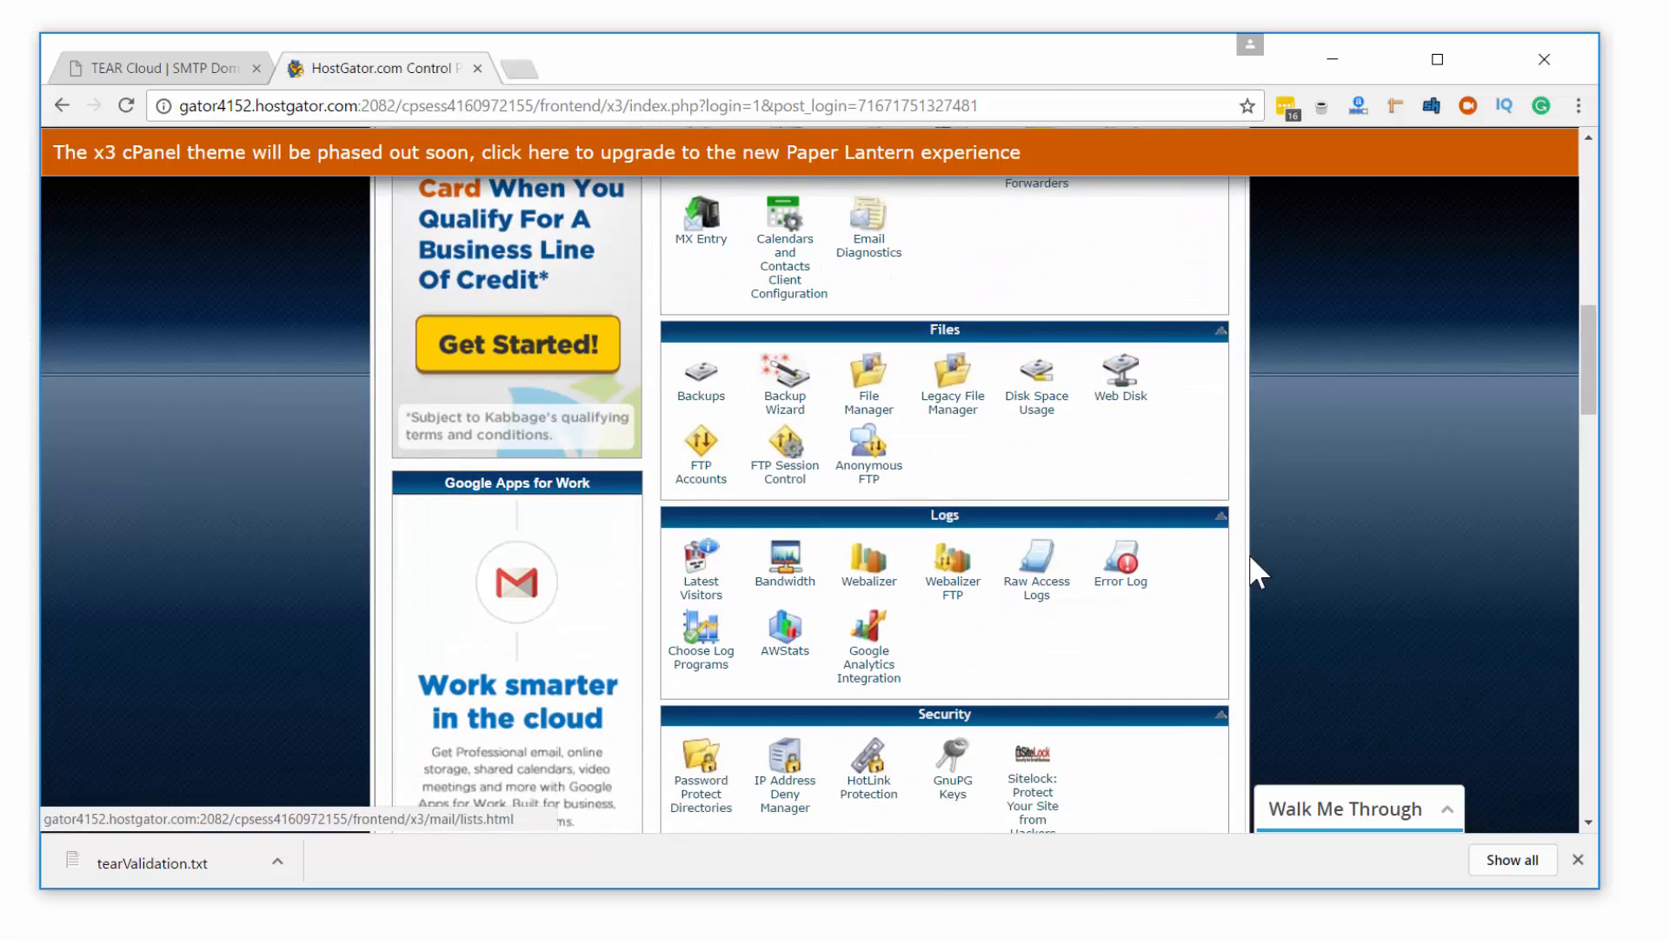
{"action": "left_click", "coordinate": [868, 378]}
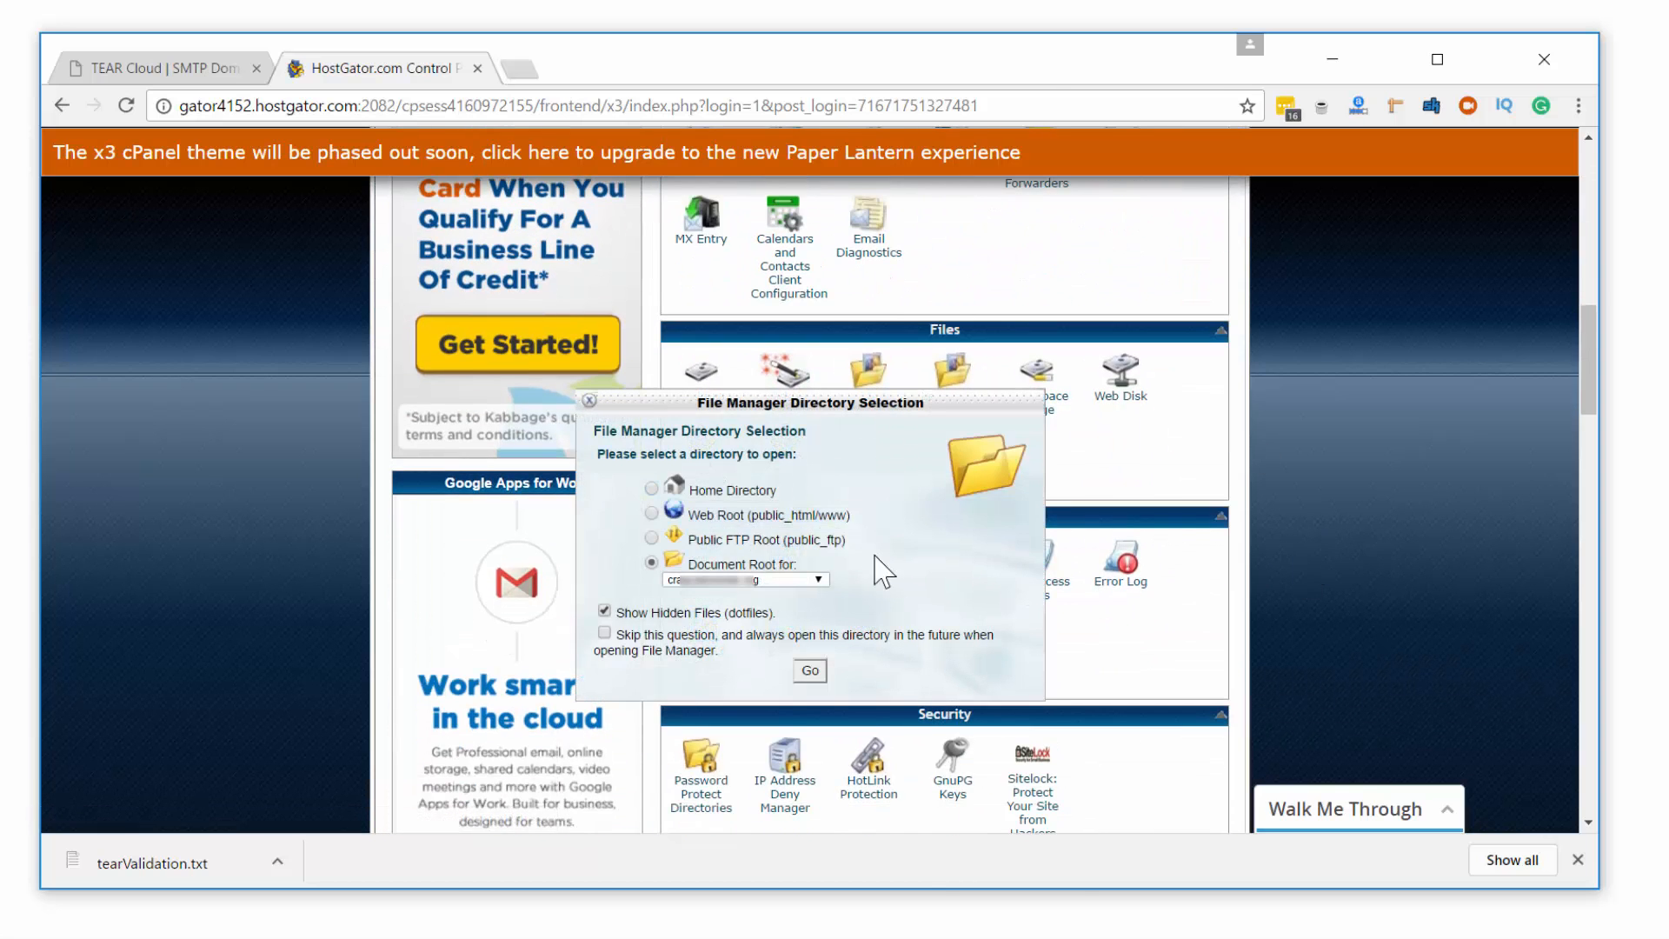
{"action": "left_click", "coordinate": [817, 579]}
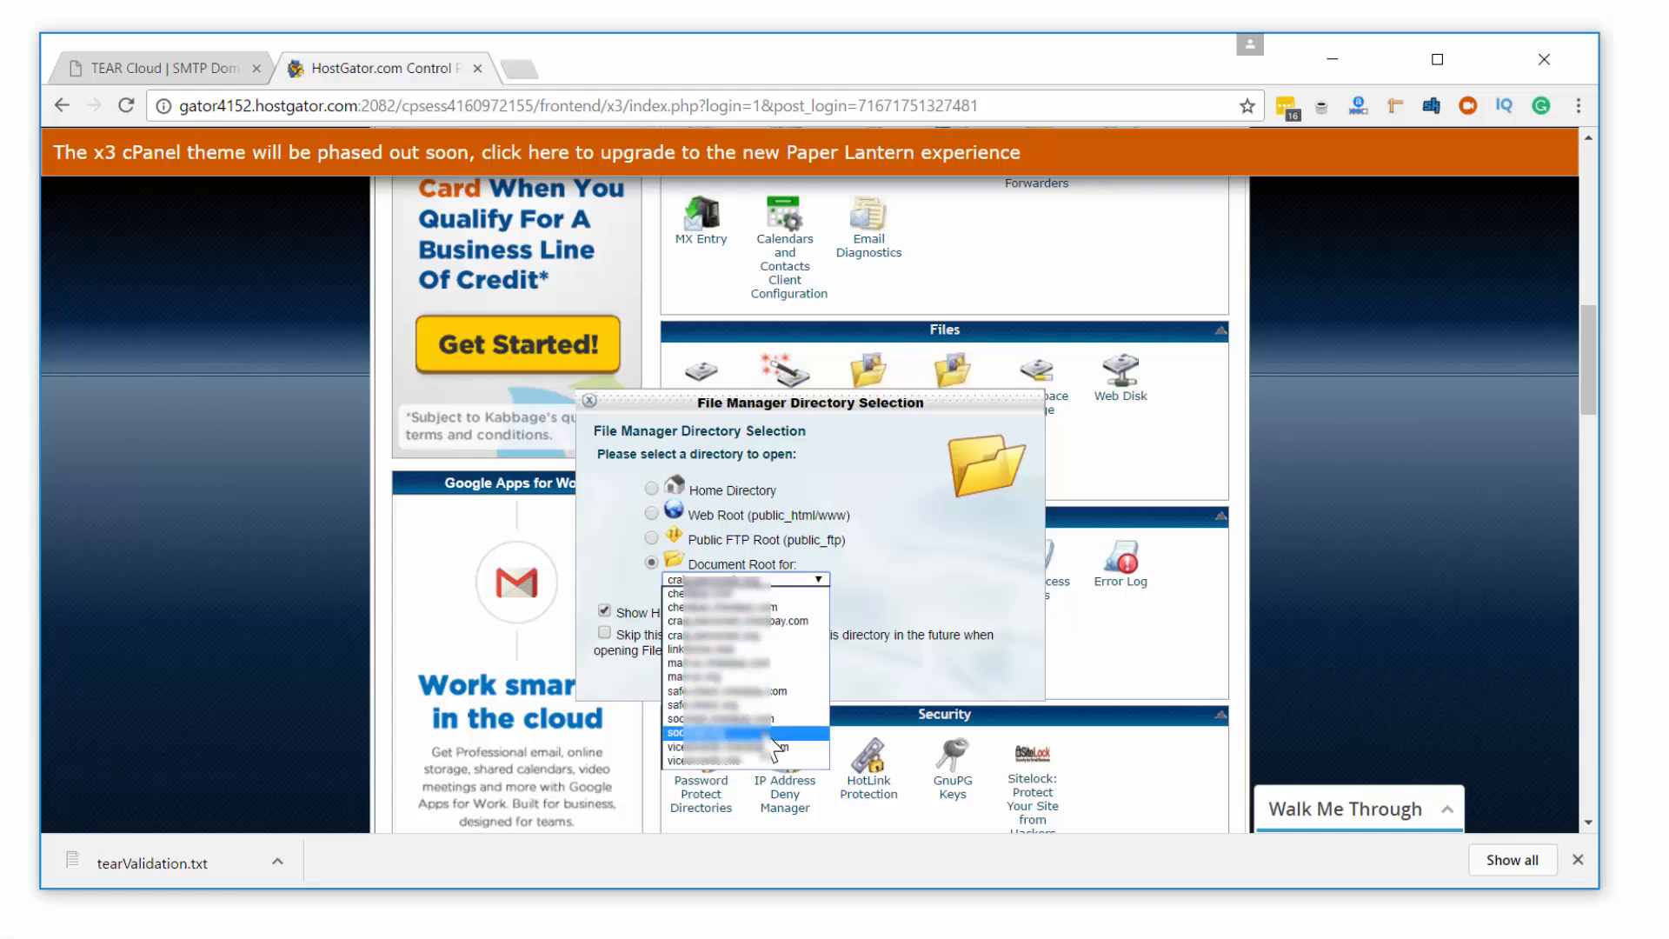
{"action": "left_click", "coordinate": [745, 731]}
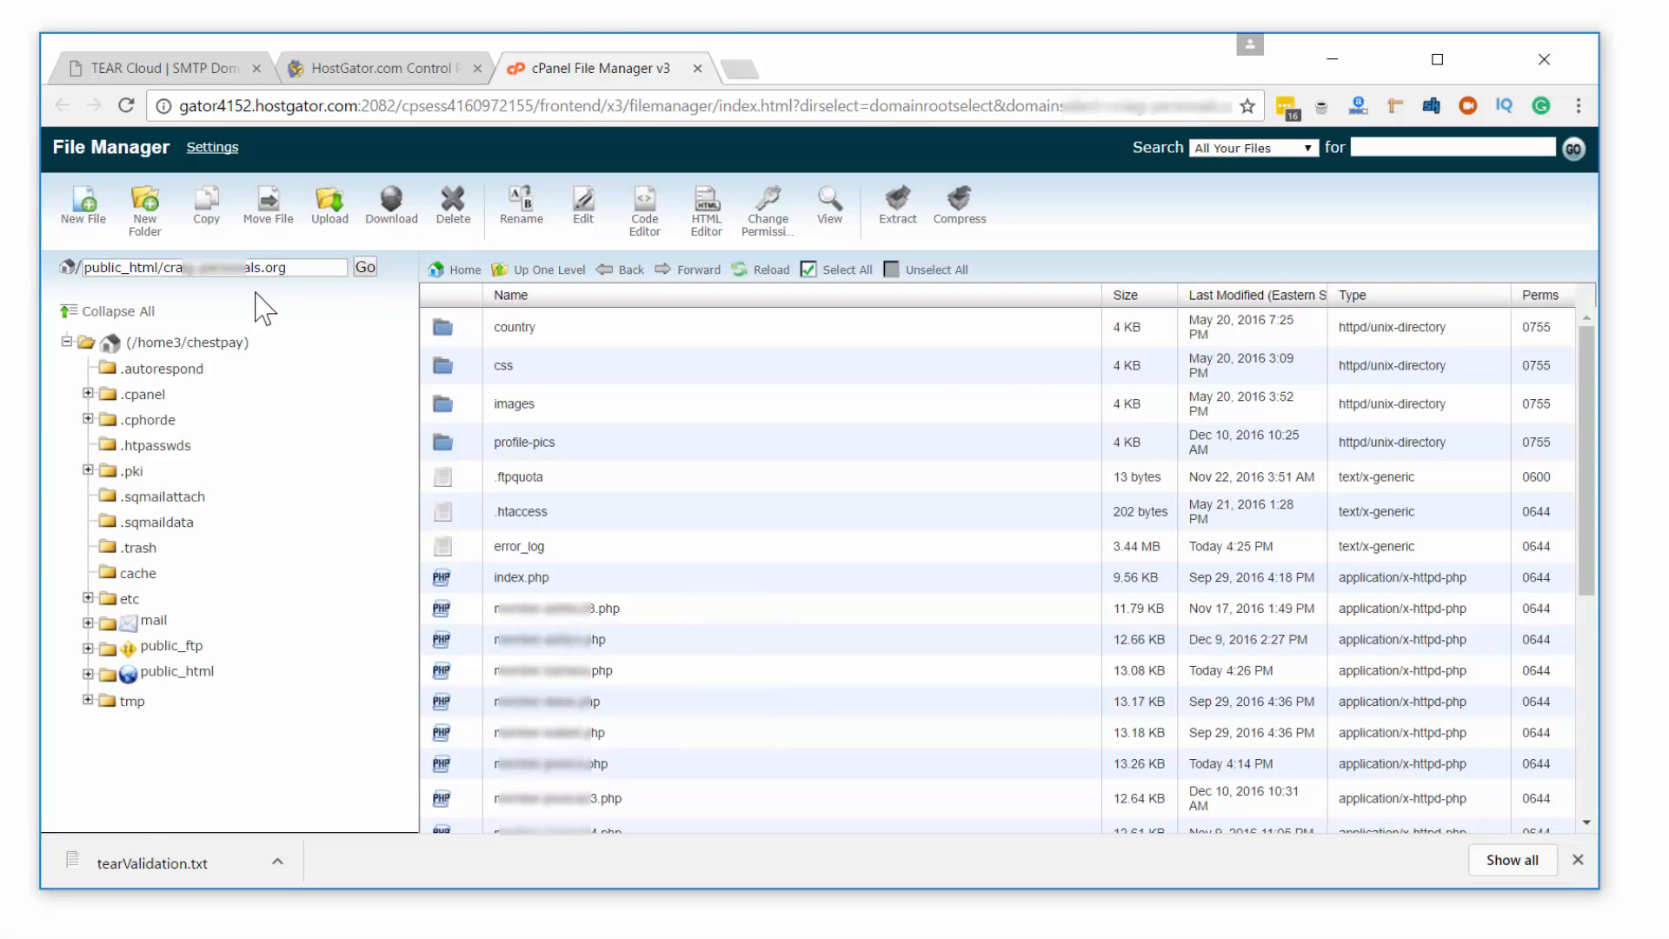
Upload tearValidation.txt into the site's root folder via the File Manager upload page.
{"action": "left_click", "coordinate": [329, 205]}
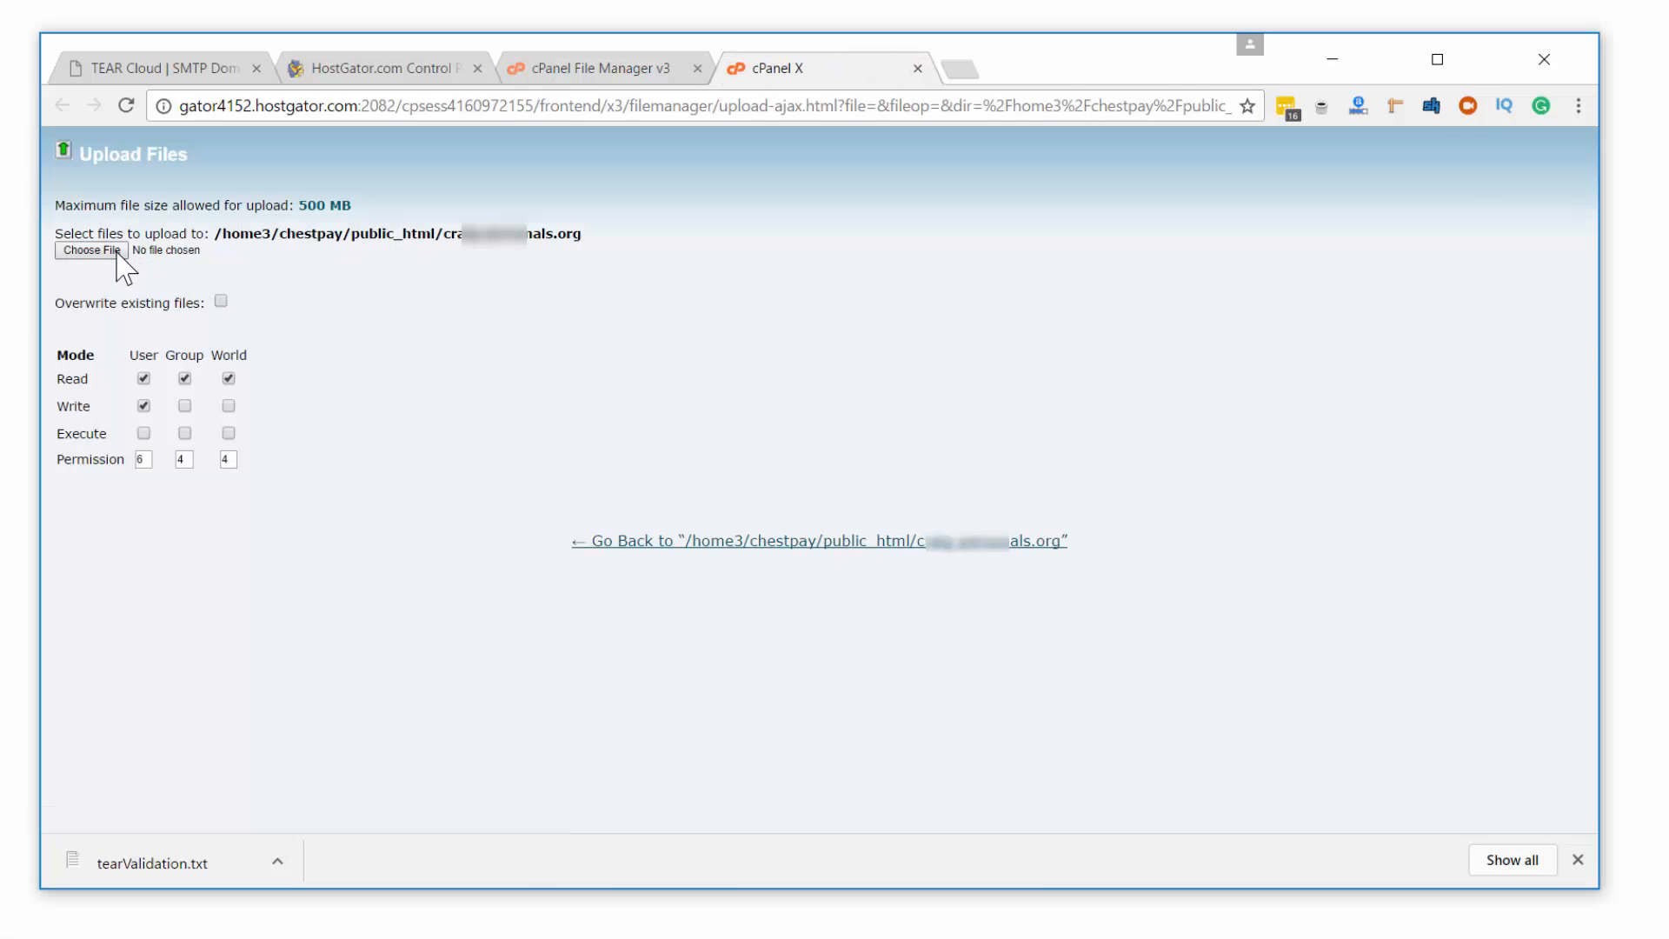
{"action": "left_click", "coordinate": [91, 249]}
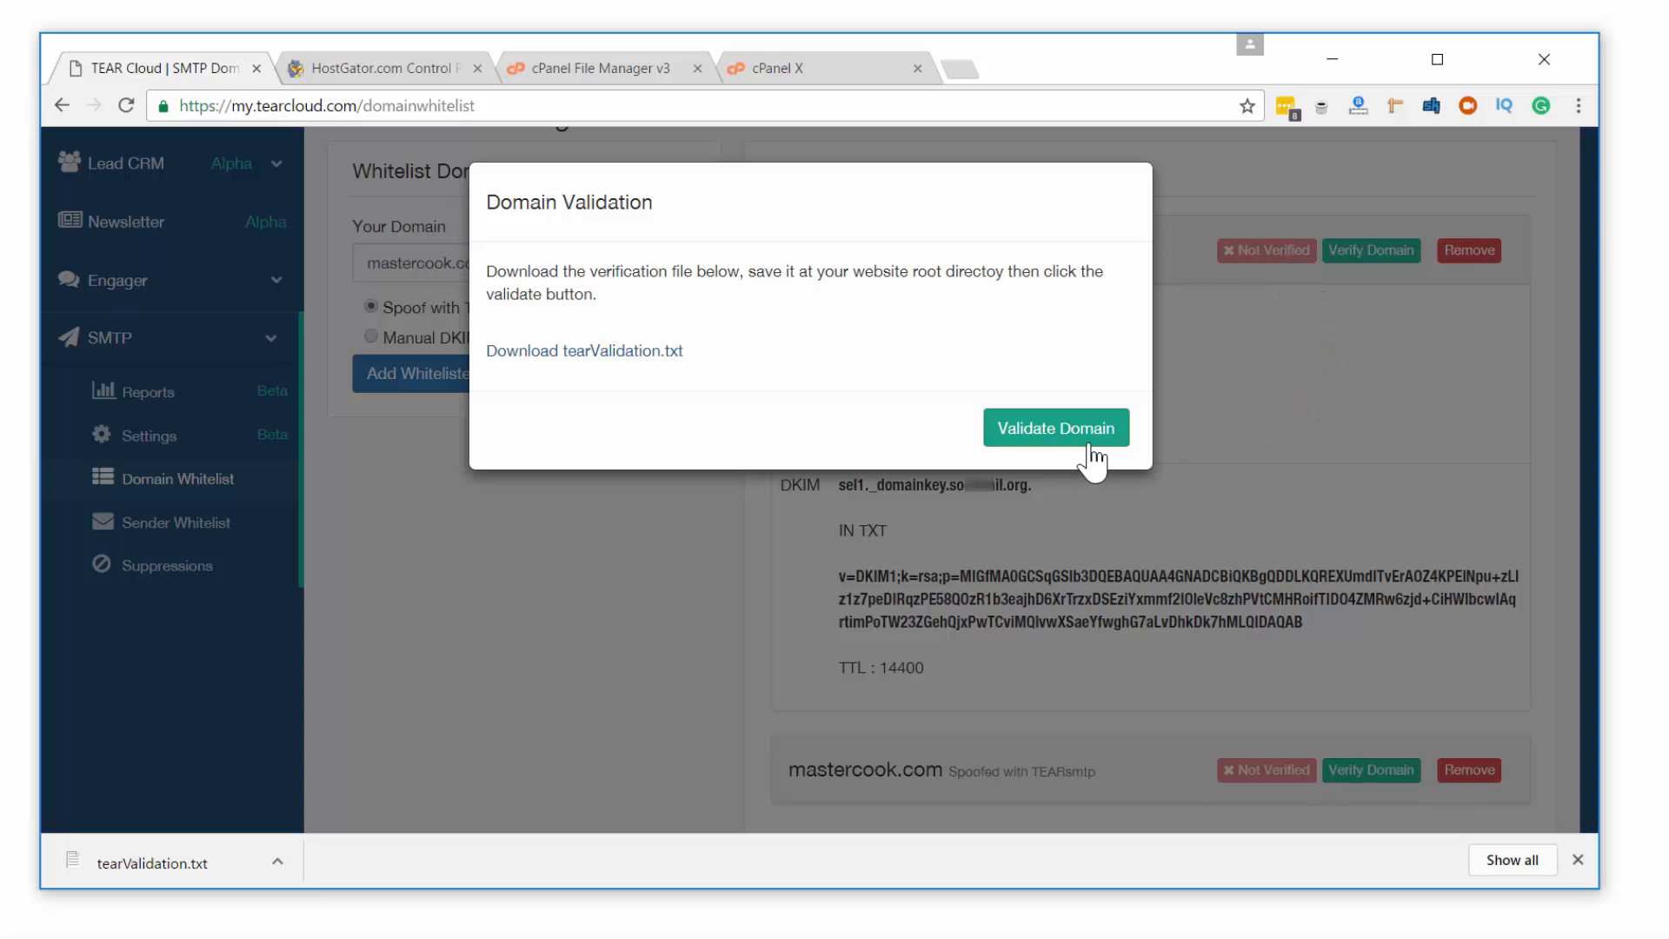
{"action": "left_click", "coordinate": [1054, 428]}
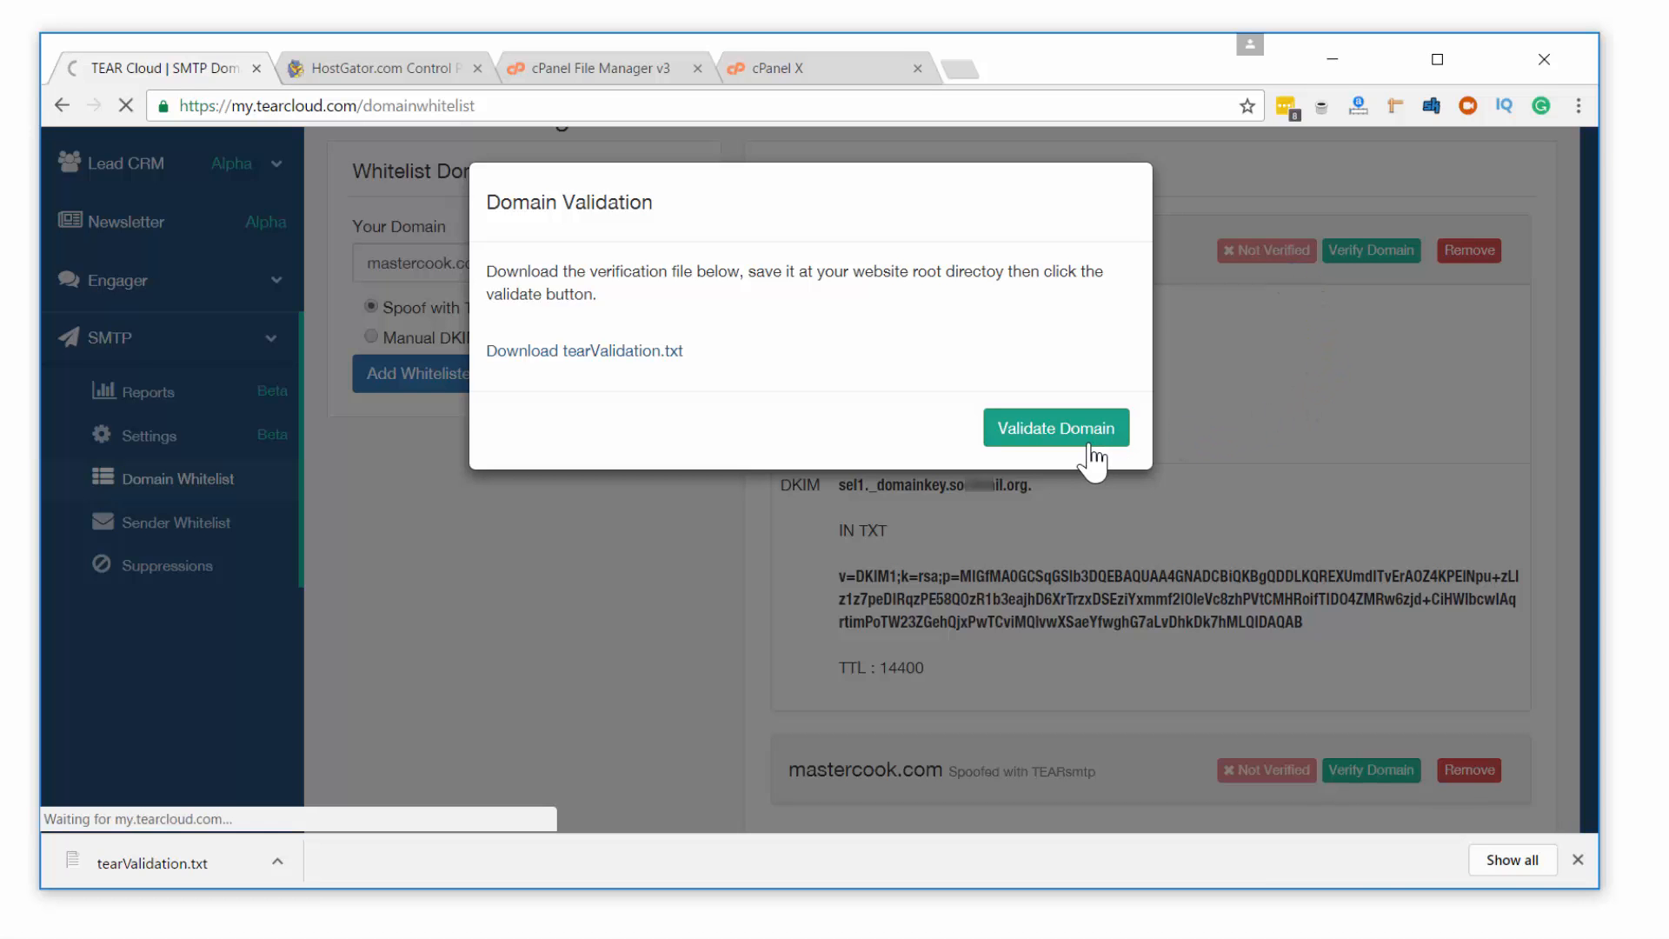
{"action": "left_click", "coordinate": [1055, 427]}
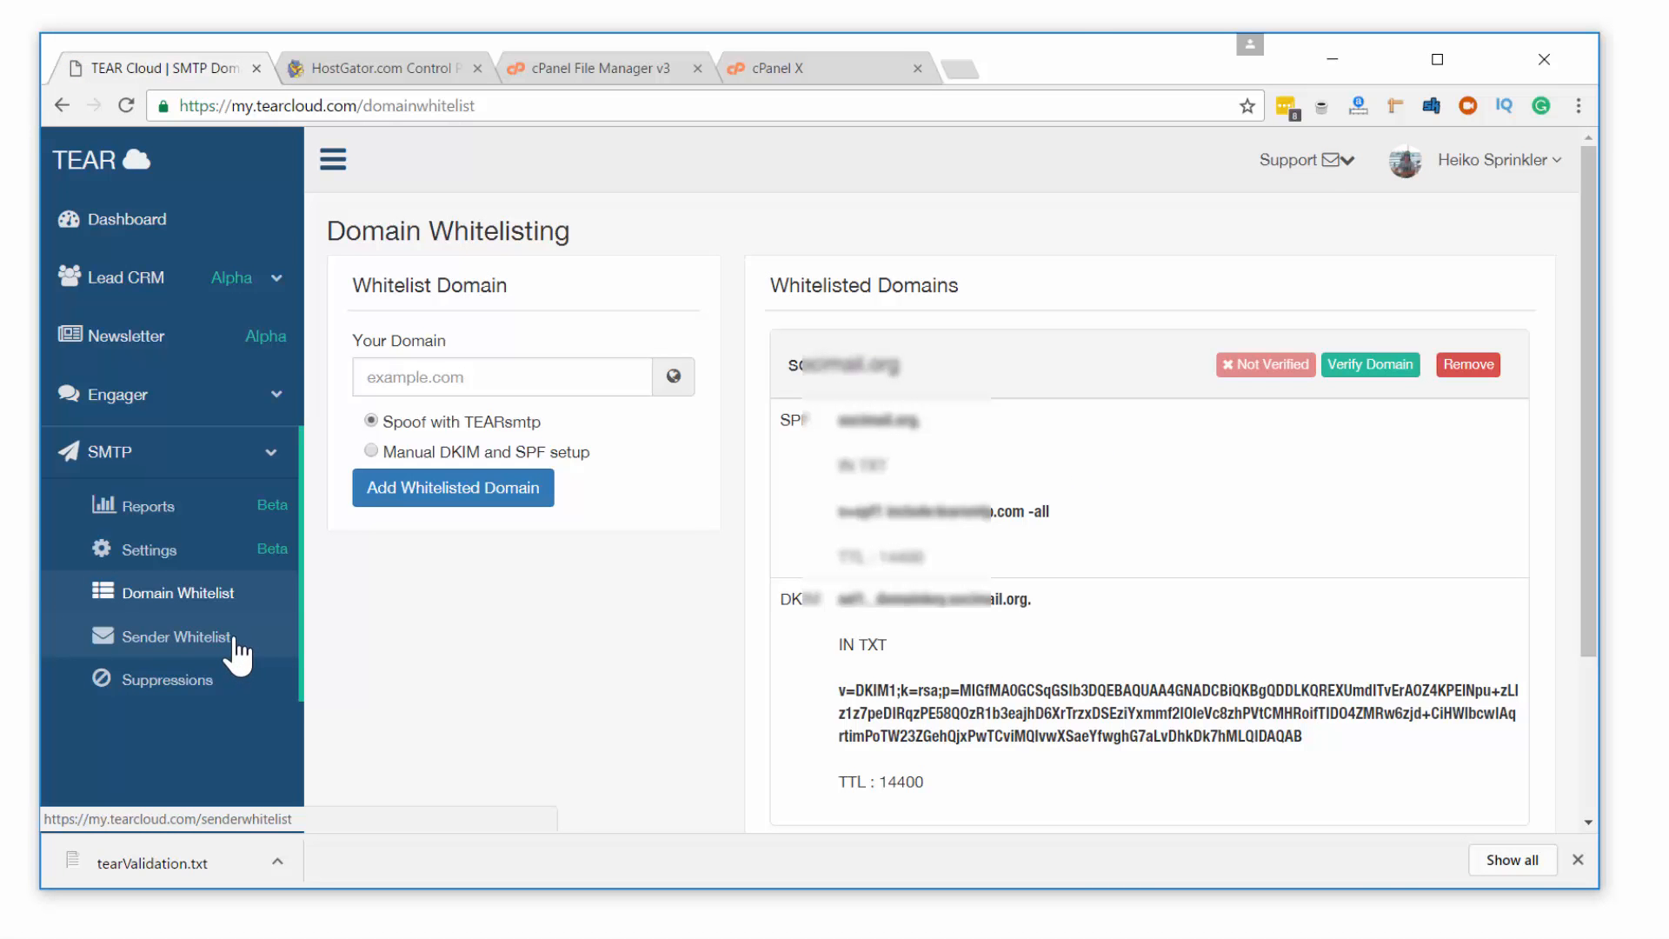
{"action": "left_click", "coordinate": [177, 636]}
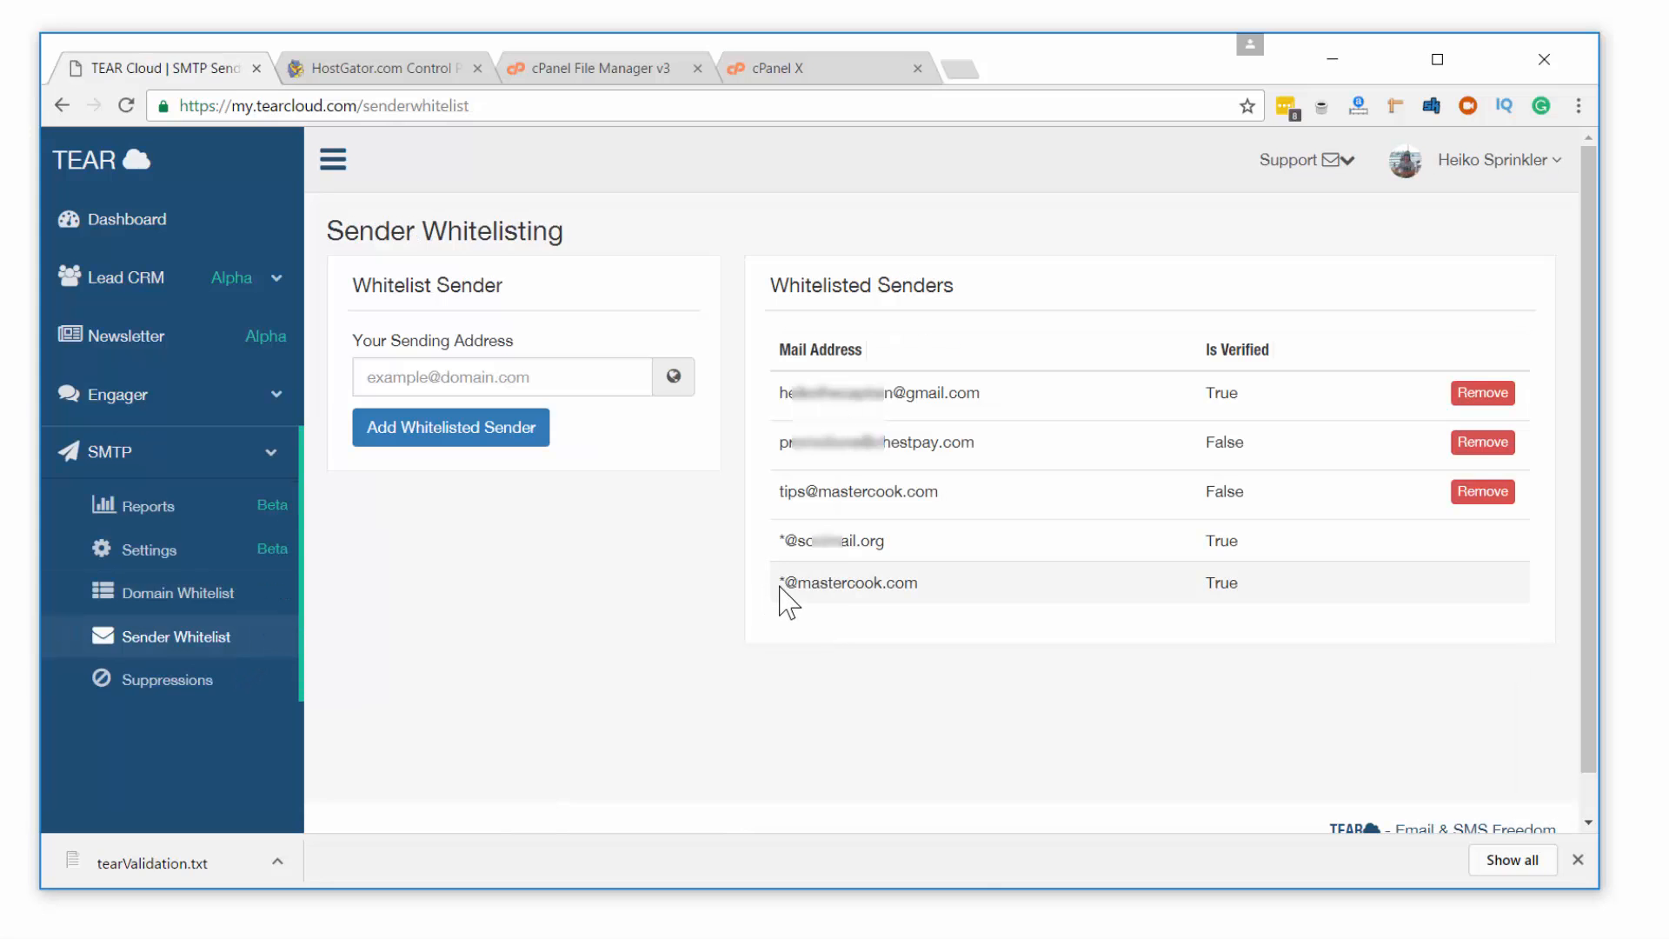
{"action": "double_click", "coordinate": [845, 582]}
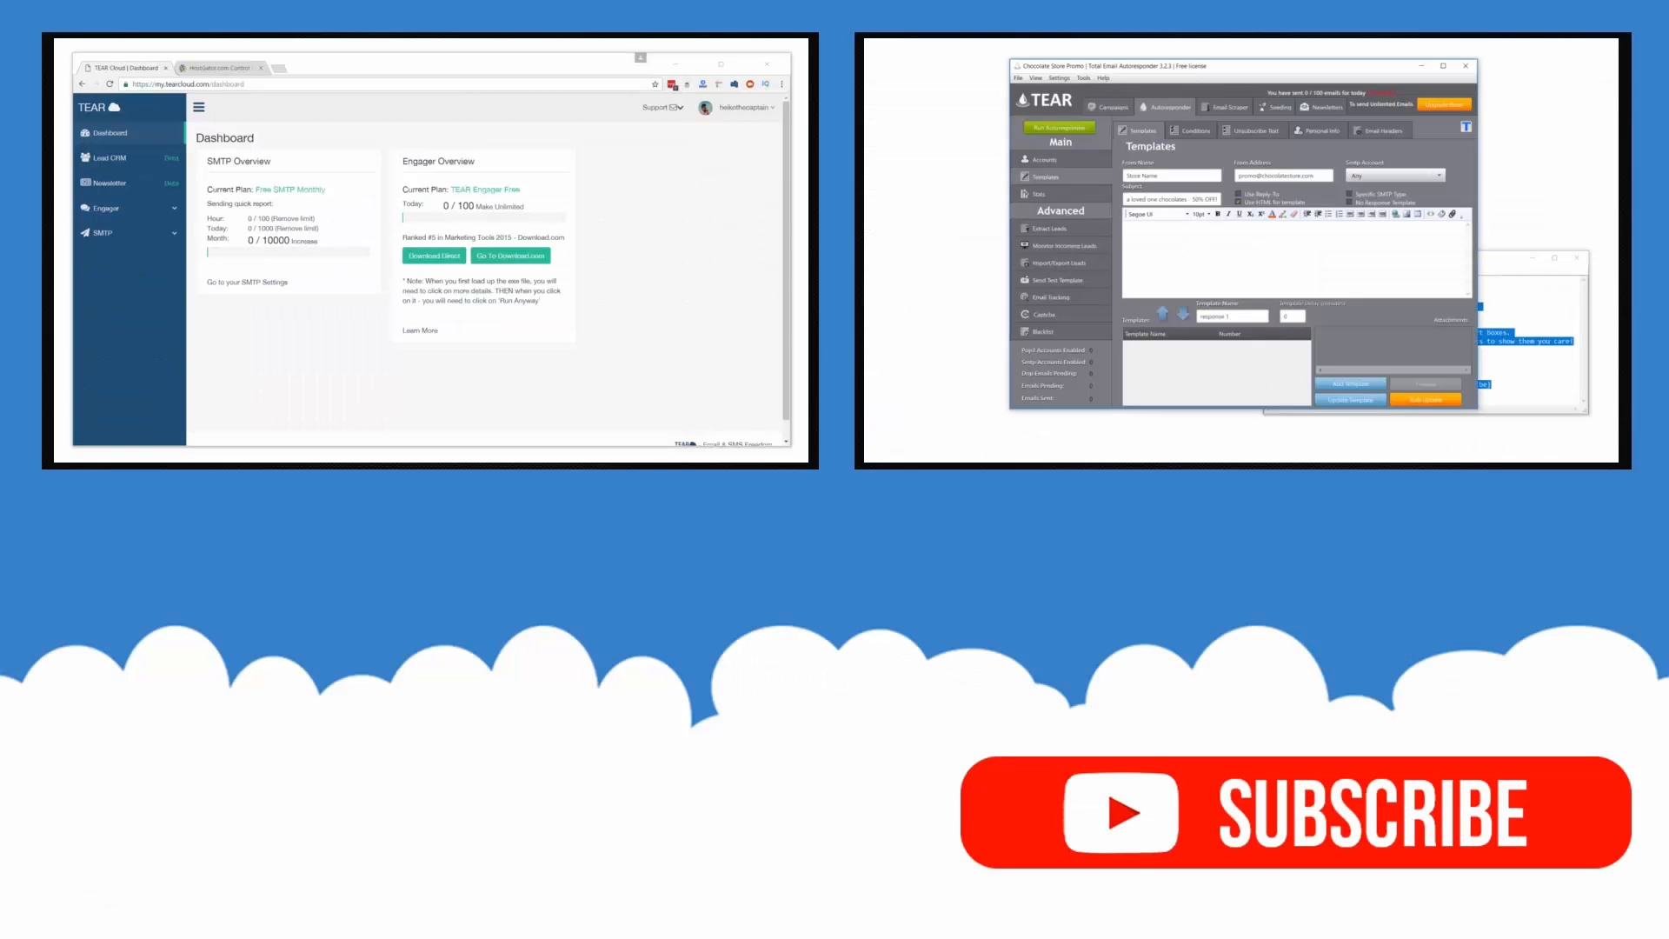
{"action": "left_click", "coordinate": [100, 232]}
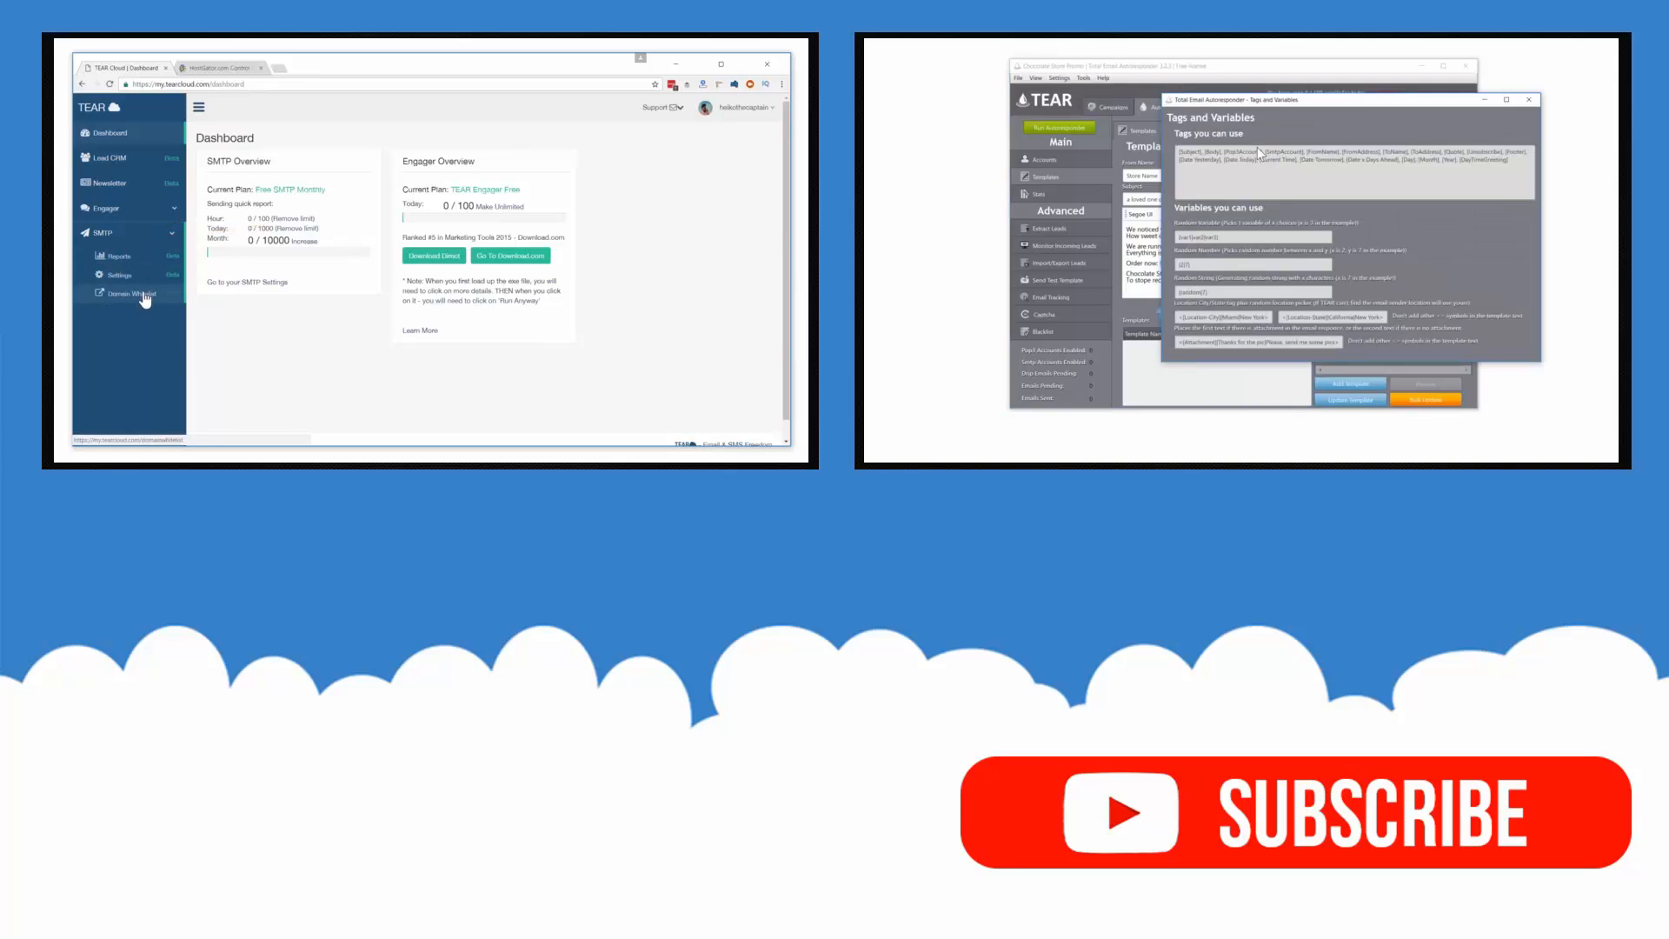
{"action": "left_click", "coordinate": [128, 293]}
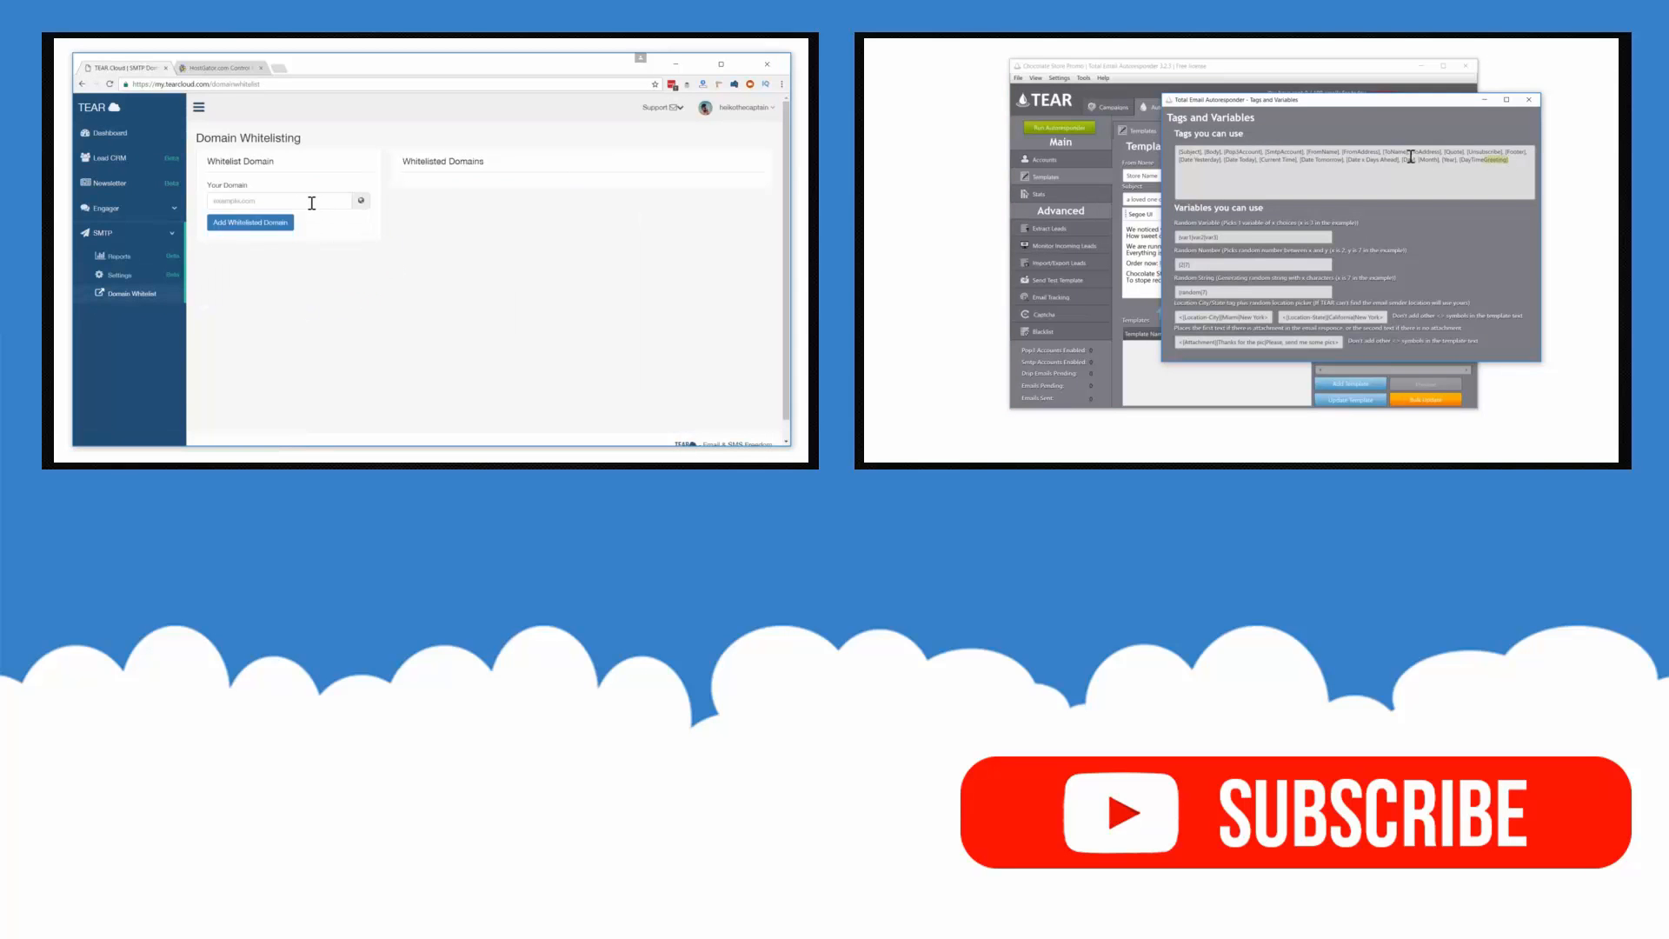
{"action": "left_click", "coordinate": [1530, 99]}
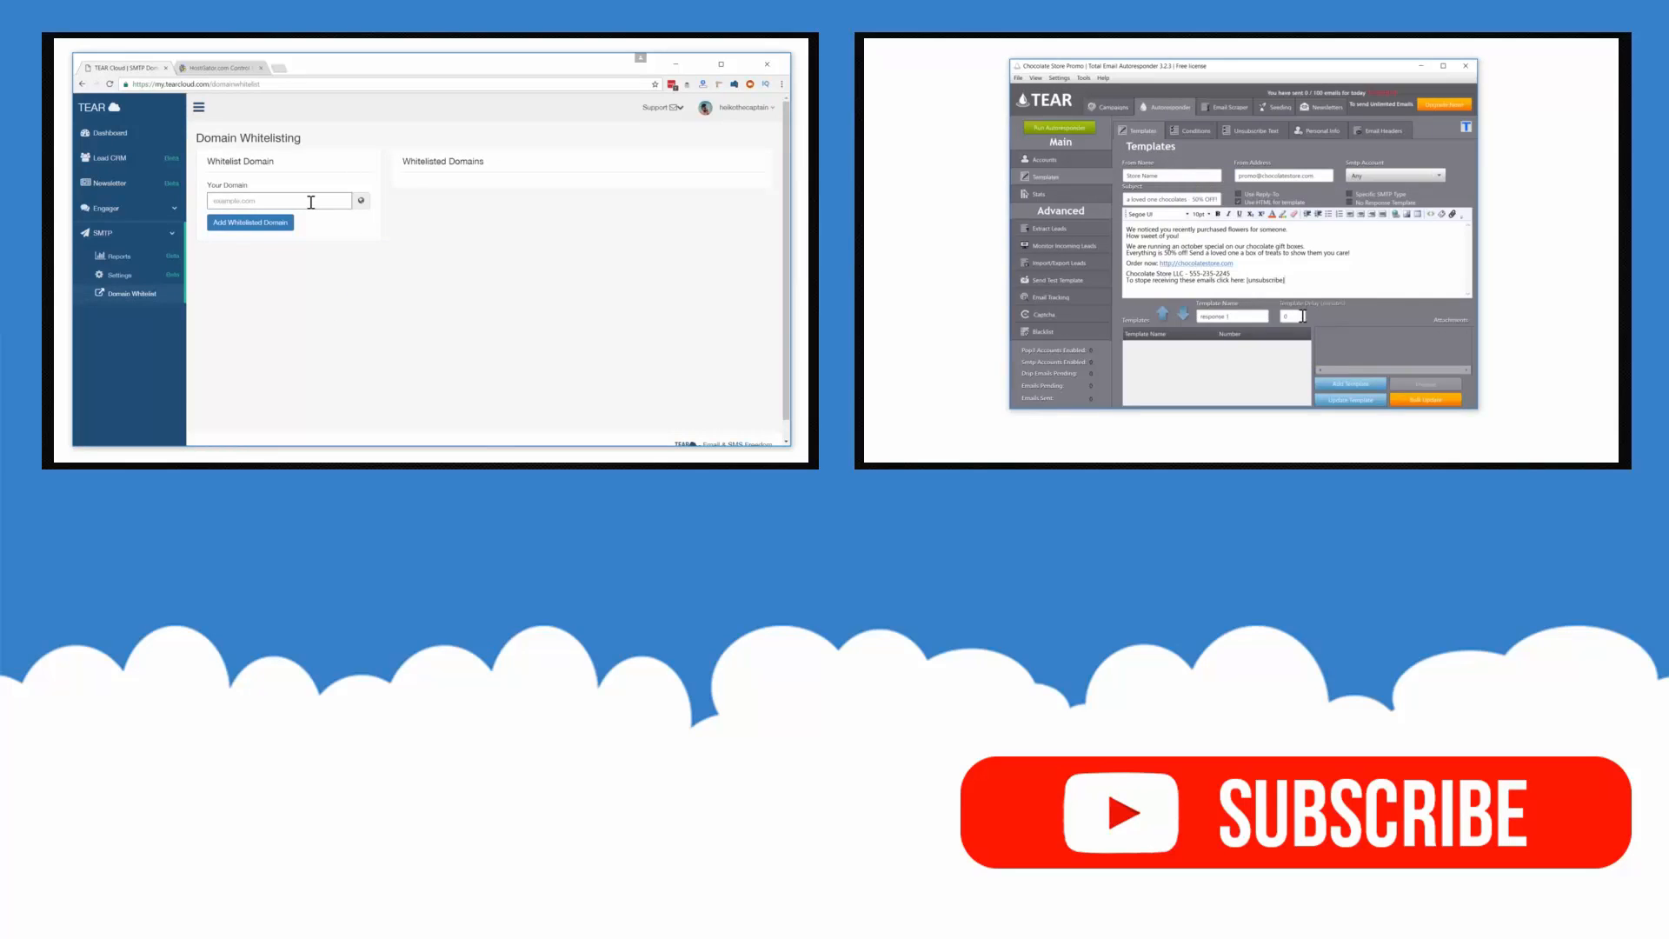
{"action": "left_click", "coordinate": [1350, 385]}
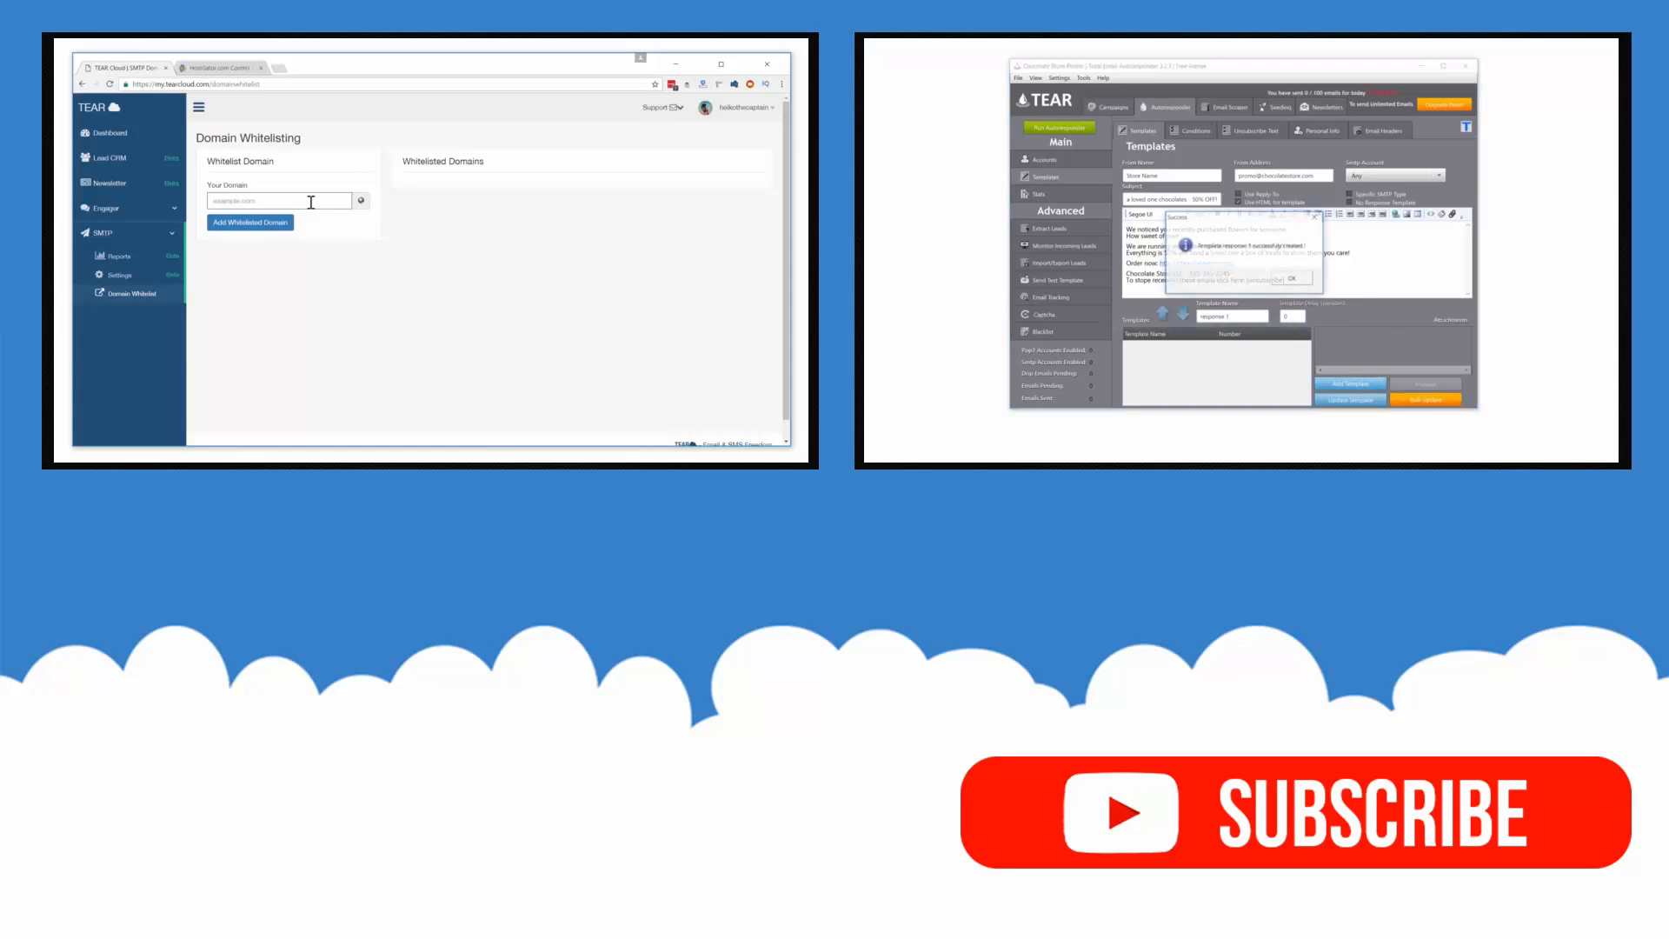
{"action": "left_click", "coordinate": [1291, 278]}
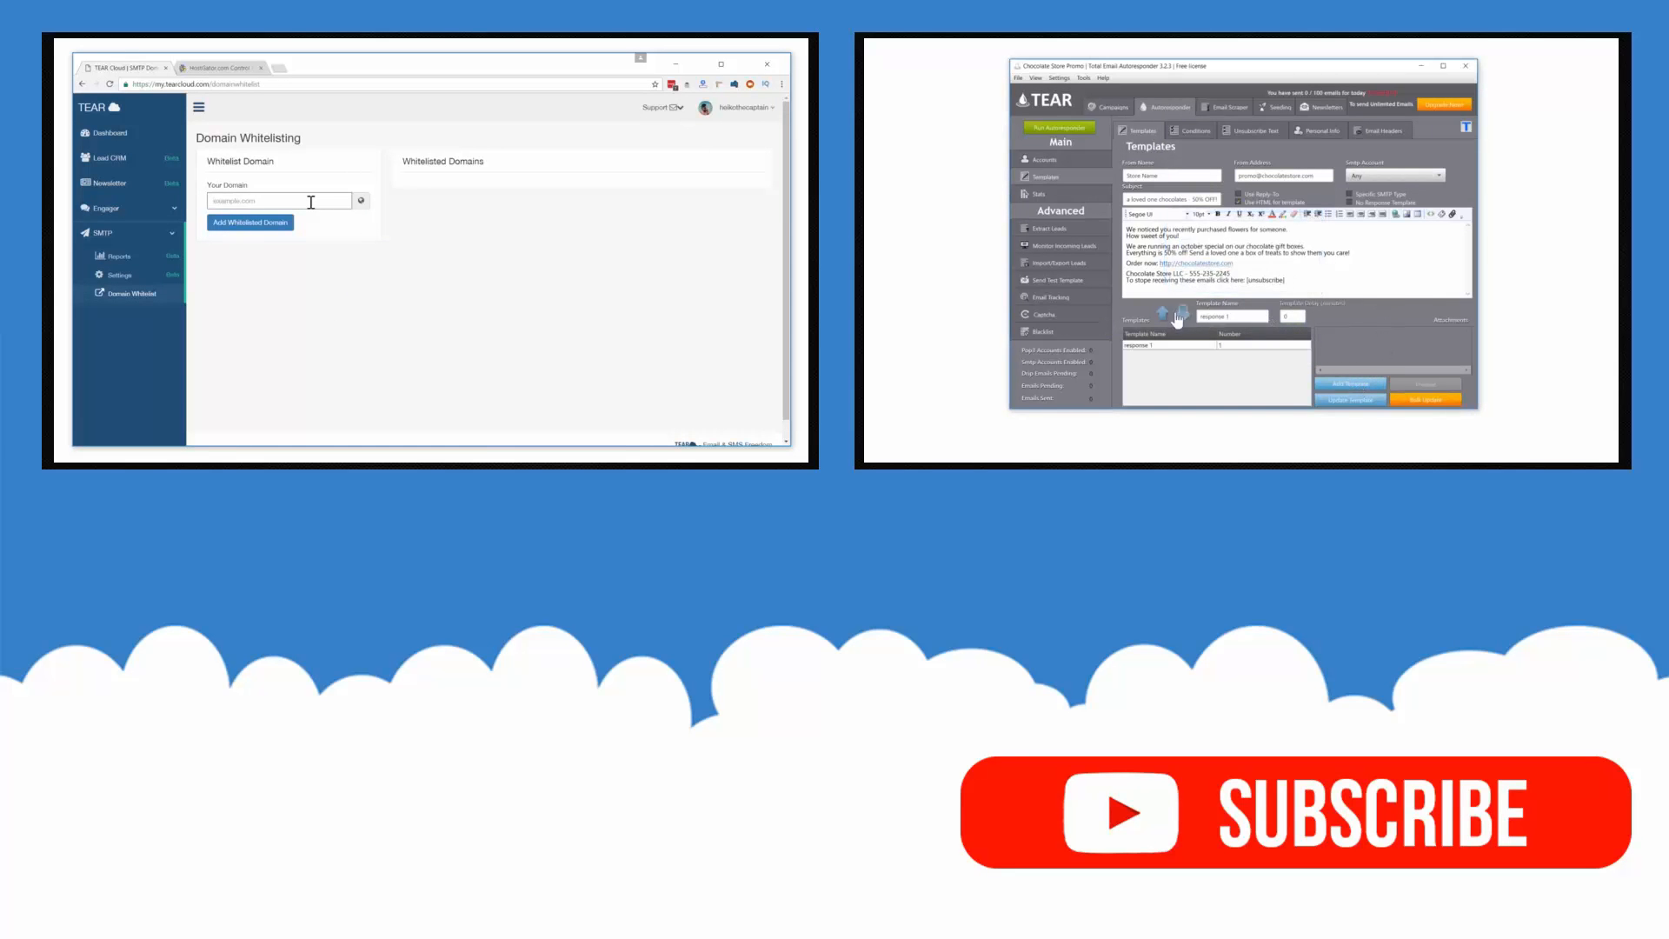